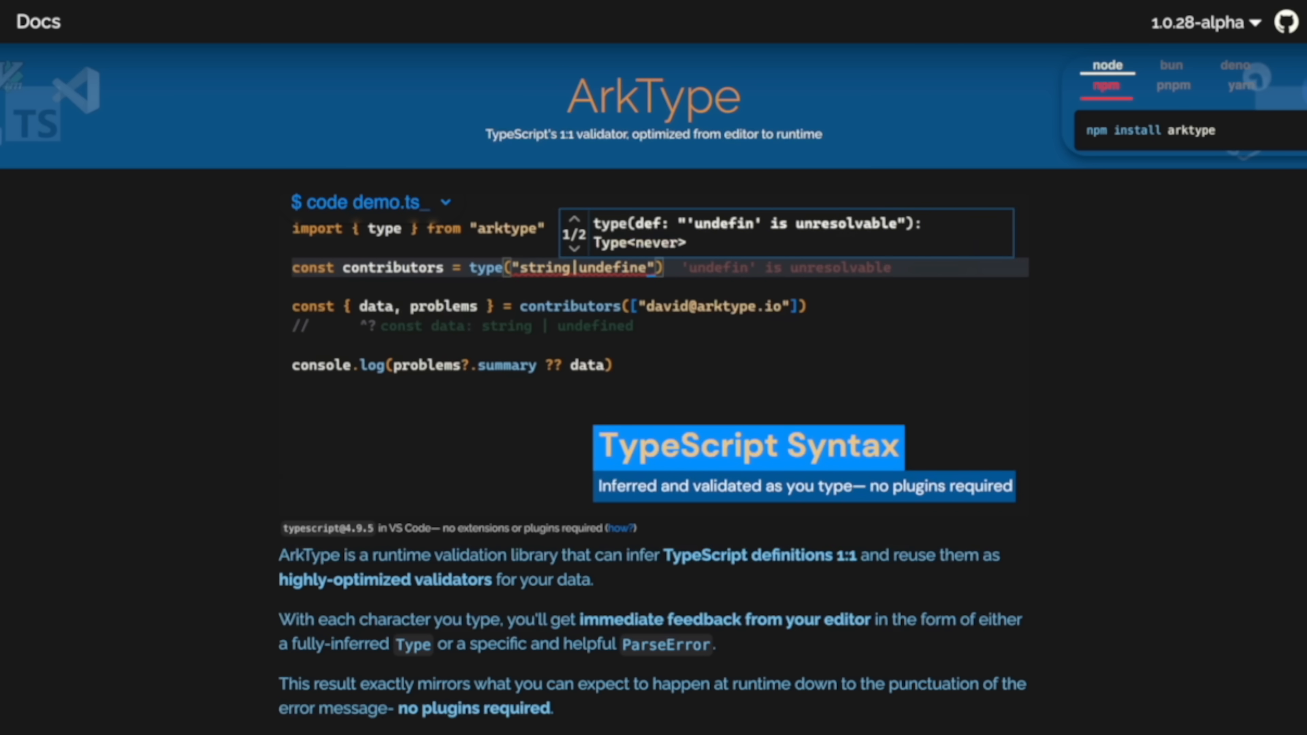
Move down the ArkType announcement thread to the type-level benchmarking reply
text(d[])
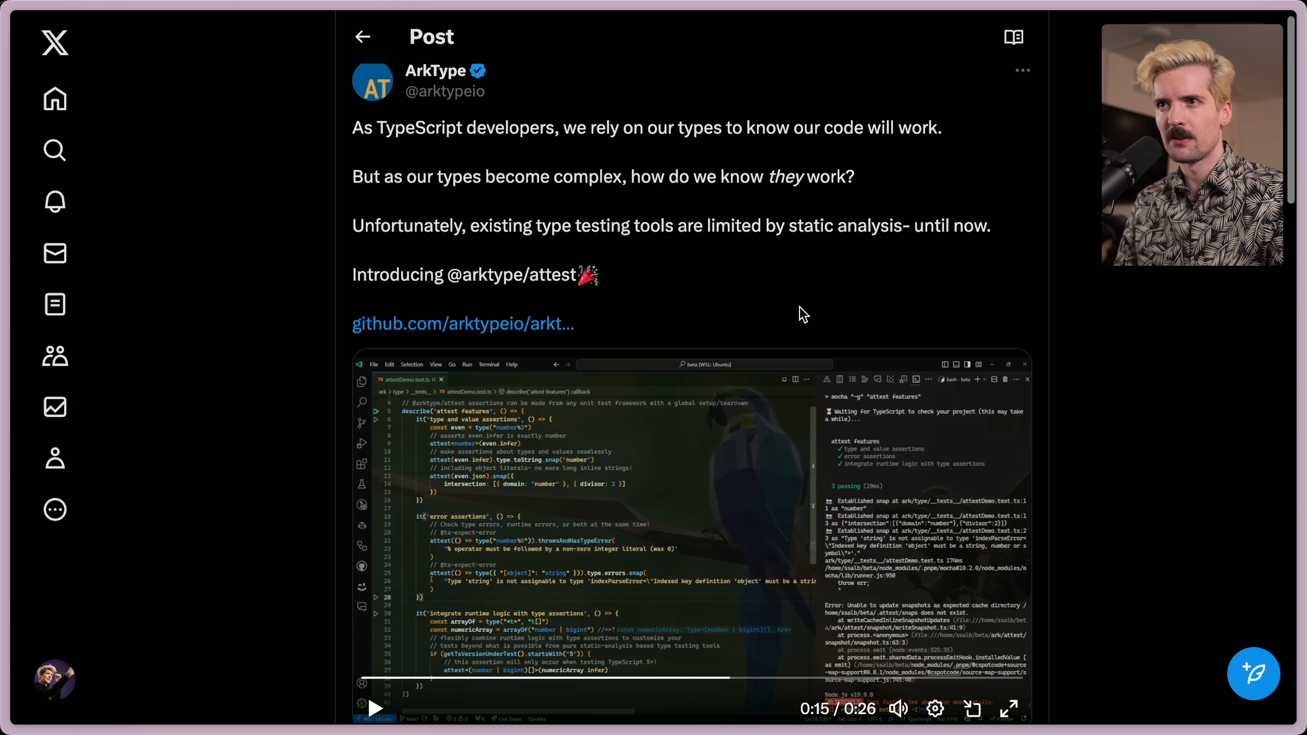
scroll(down, 3)
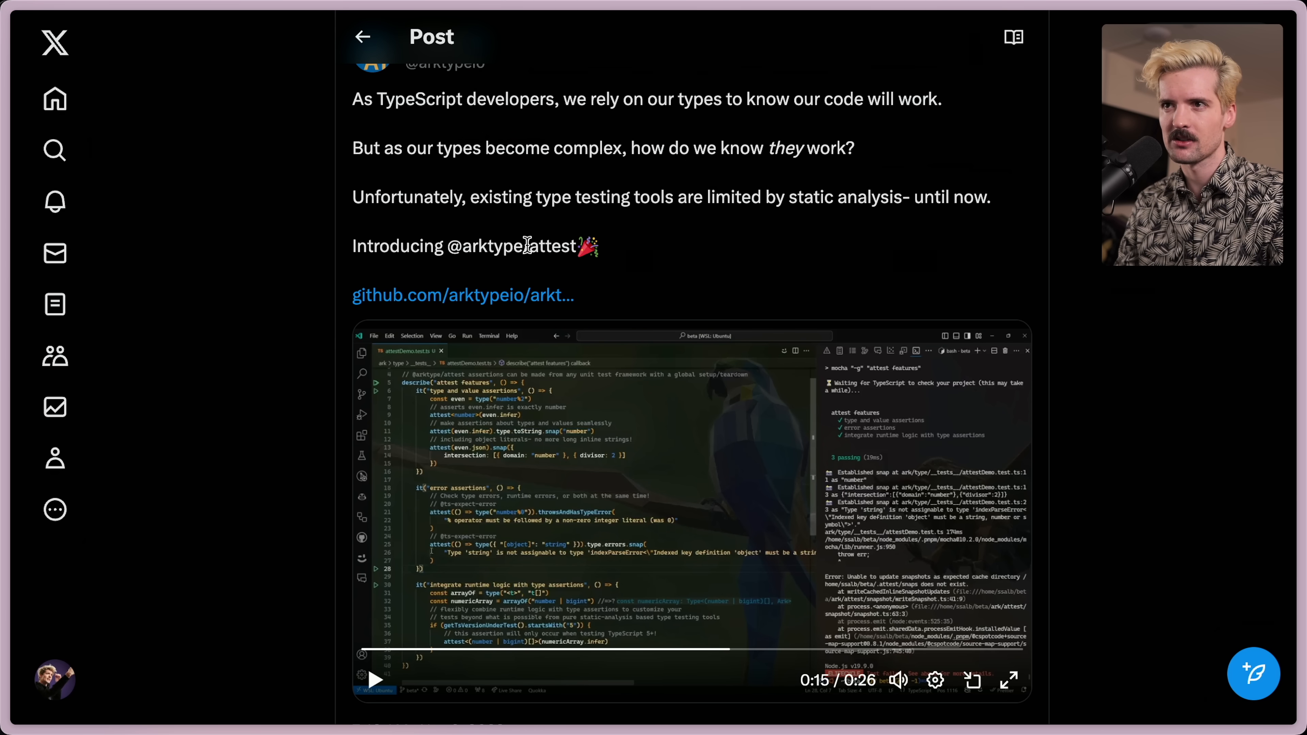
scroll(down, 3)
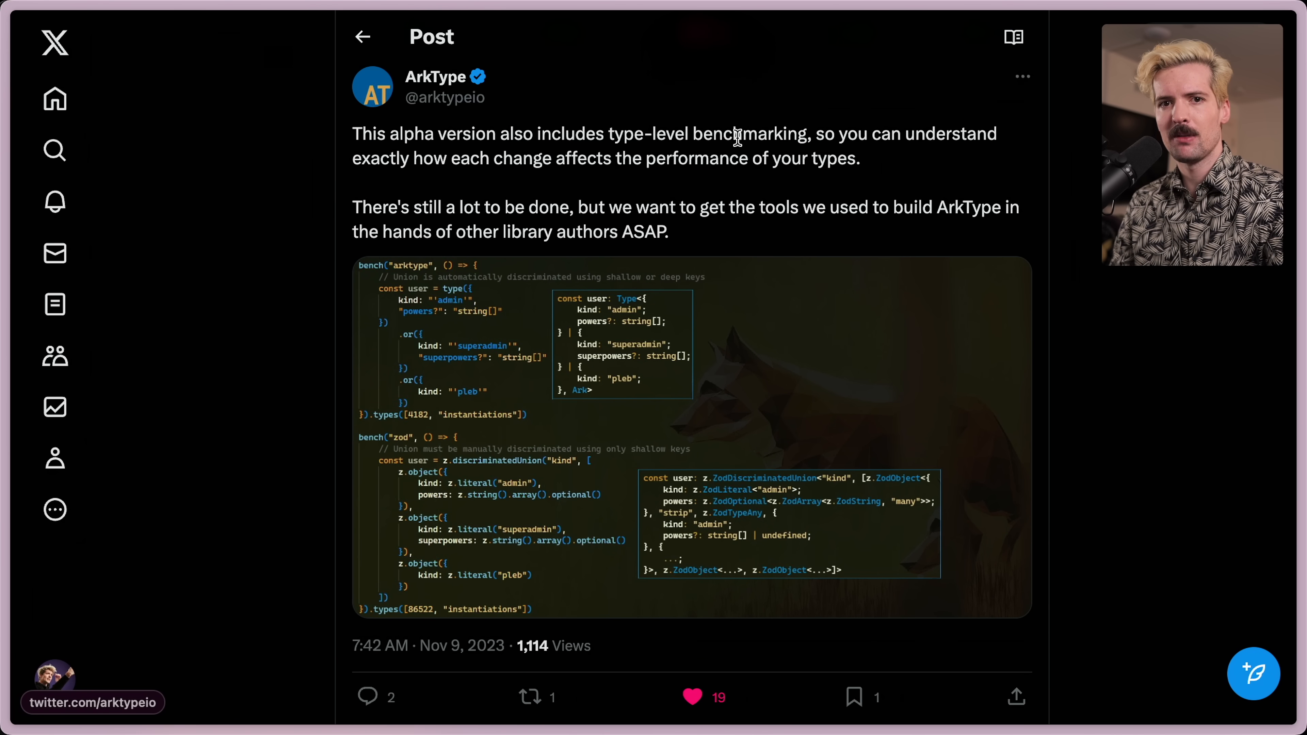
Highlight the paragraph about sharing tools with library authors while reading, then clear it
drag(353, 158, 744, 159)
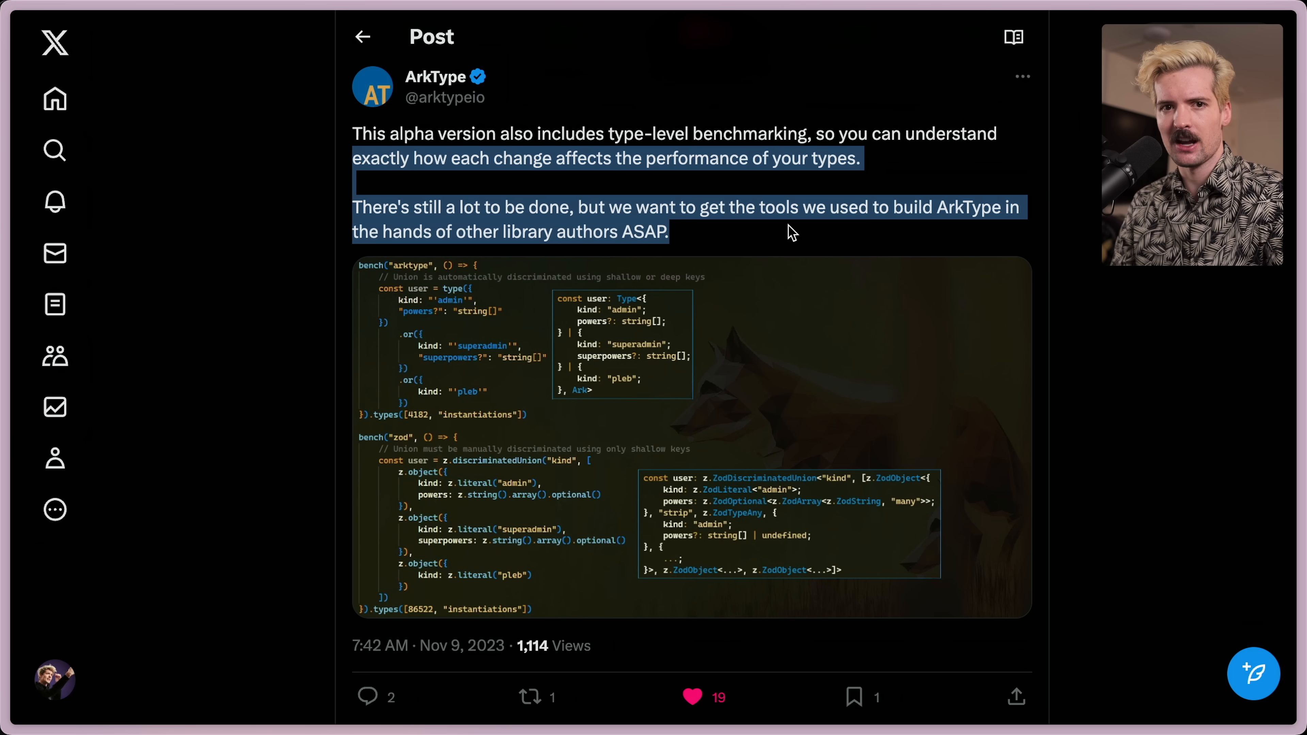
click(734, 239)
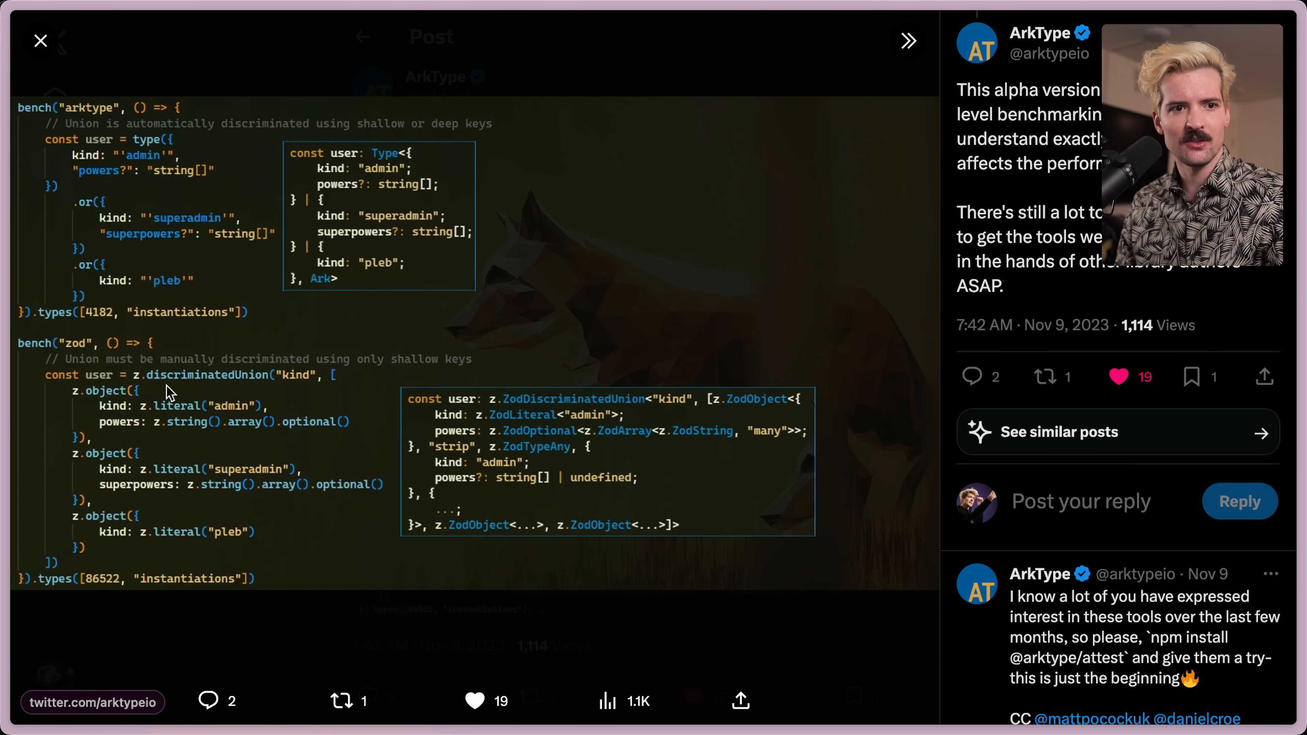
mouse_move(304, 534)
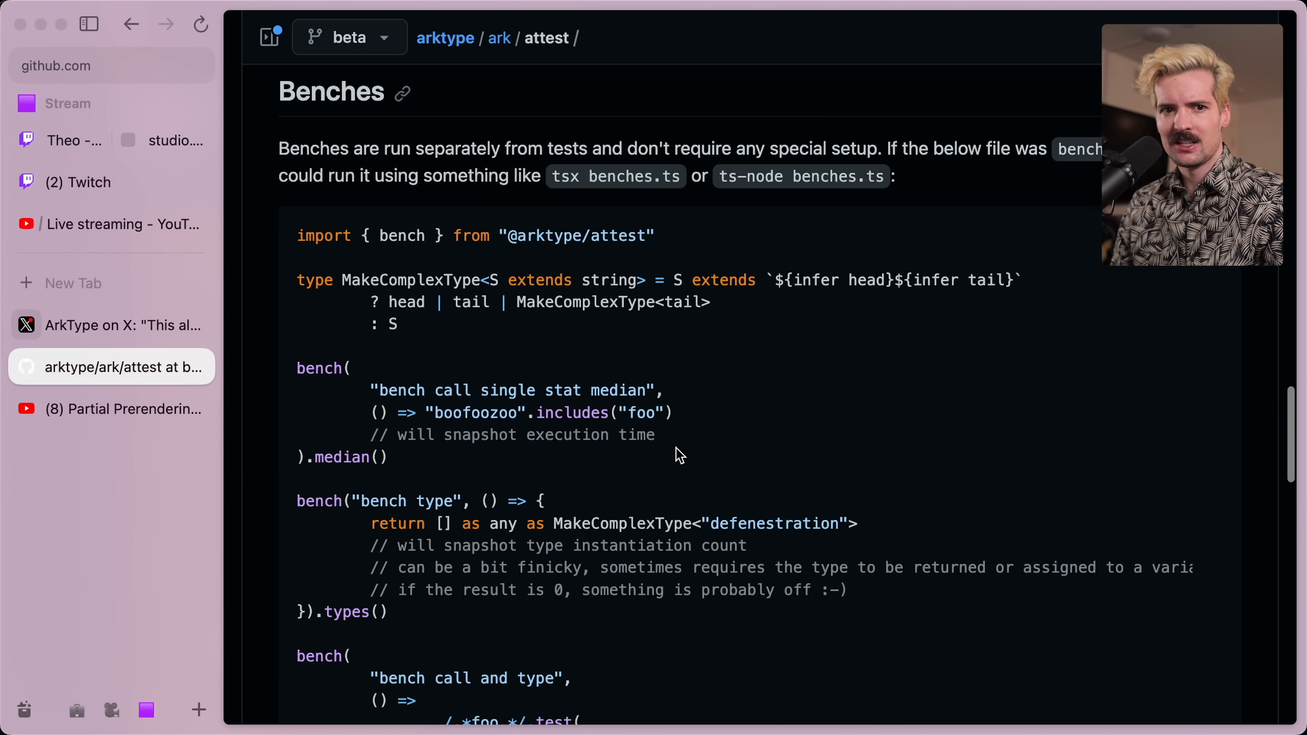
Read through the Assertions snapshot and type-error examples down to the Benches heading
scroll(down, 3)
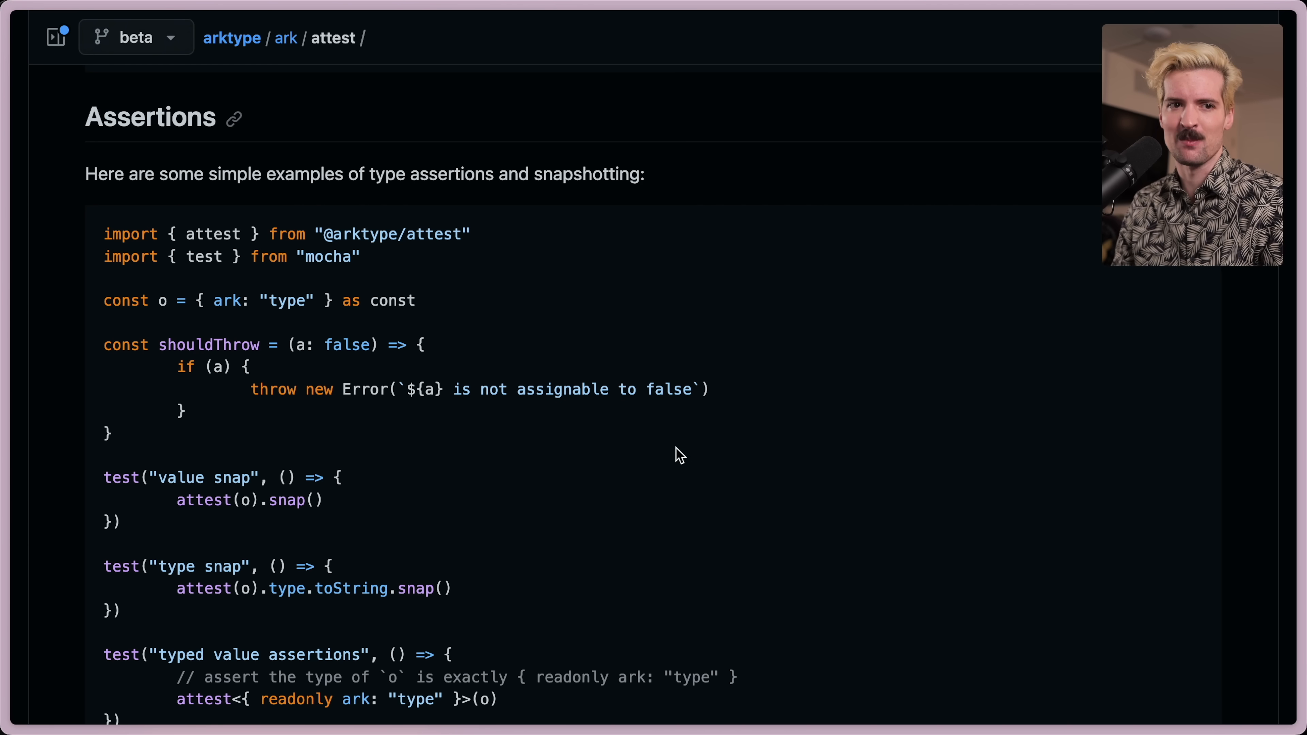
scroll(down, 3)
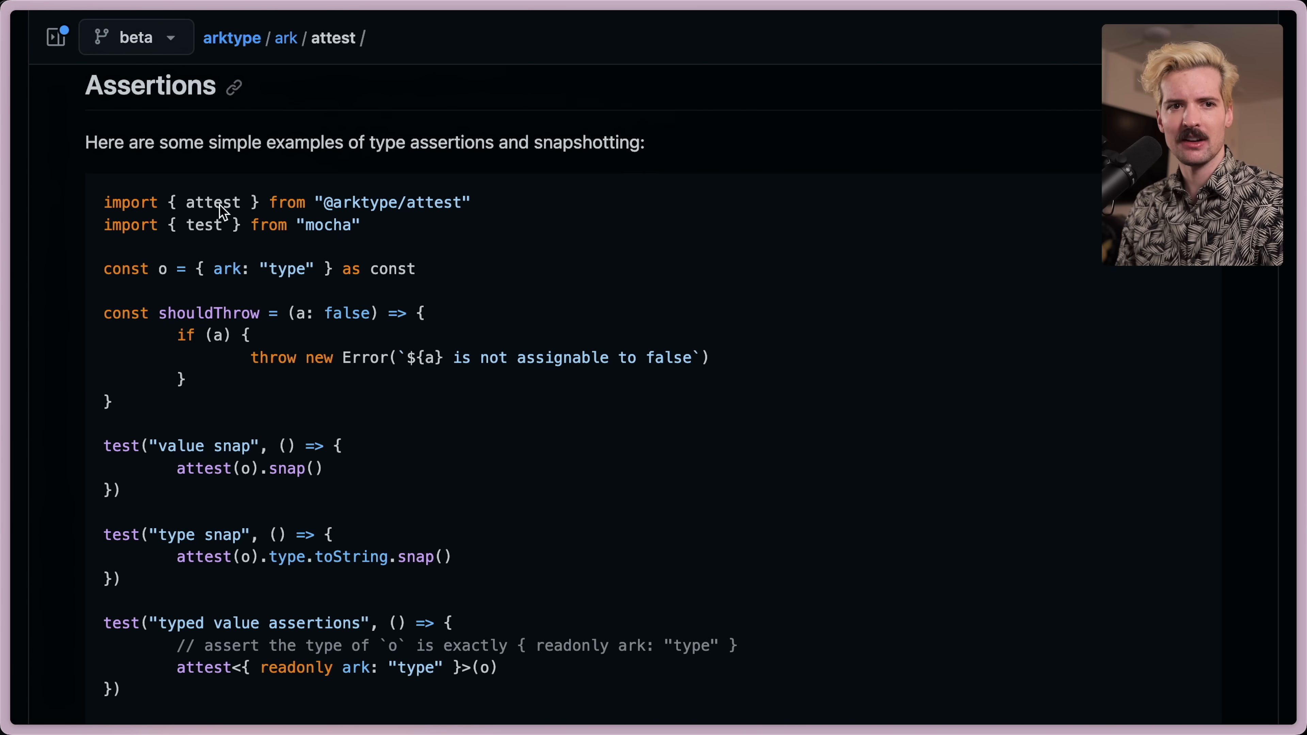
scroll(down, 3)
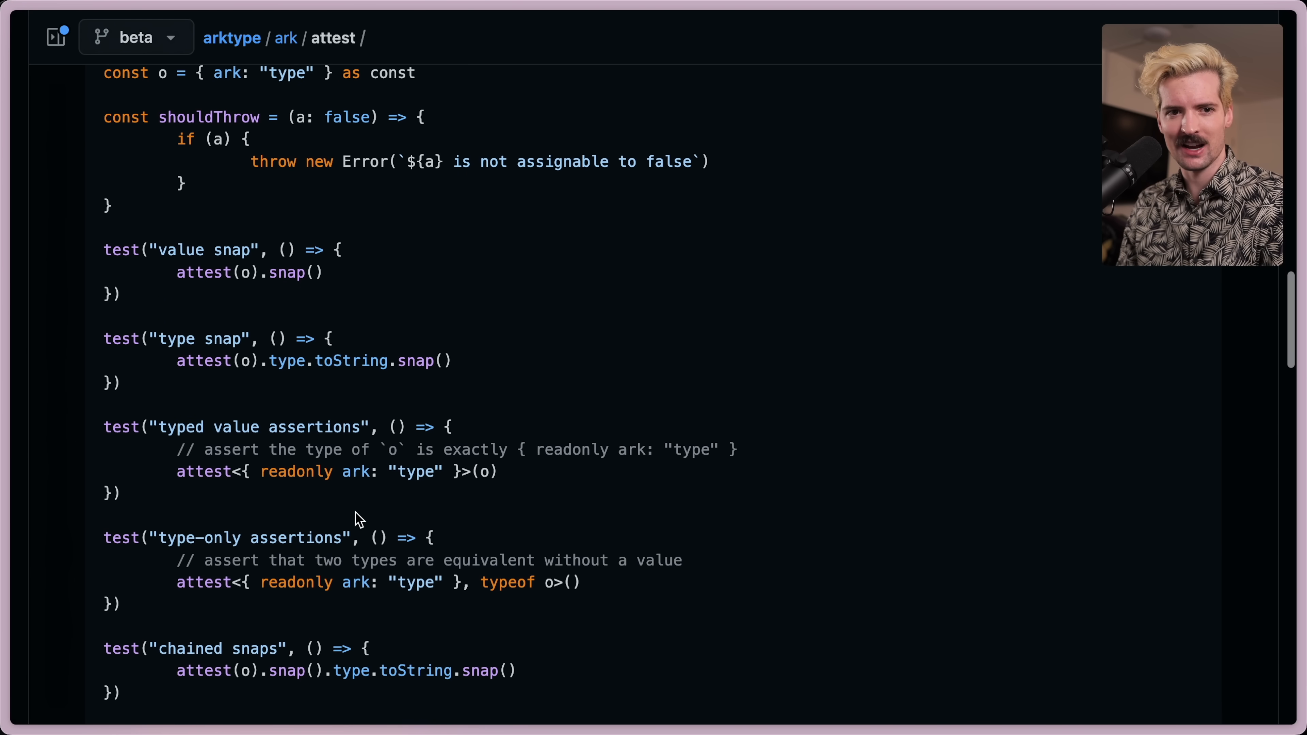
scroll(down, 3)
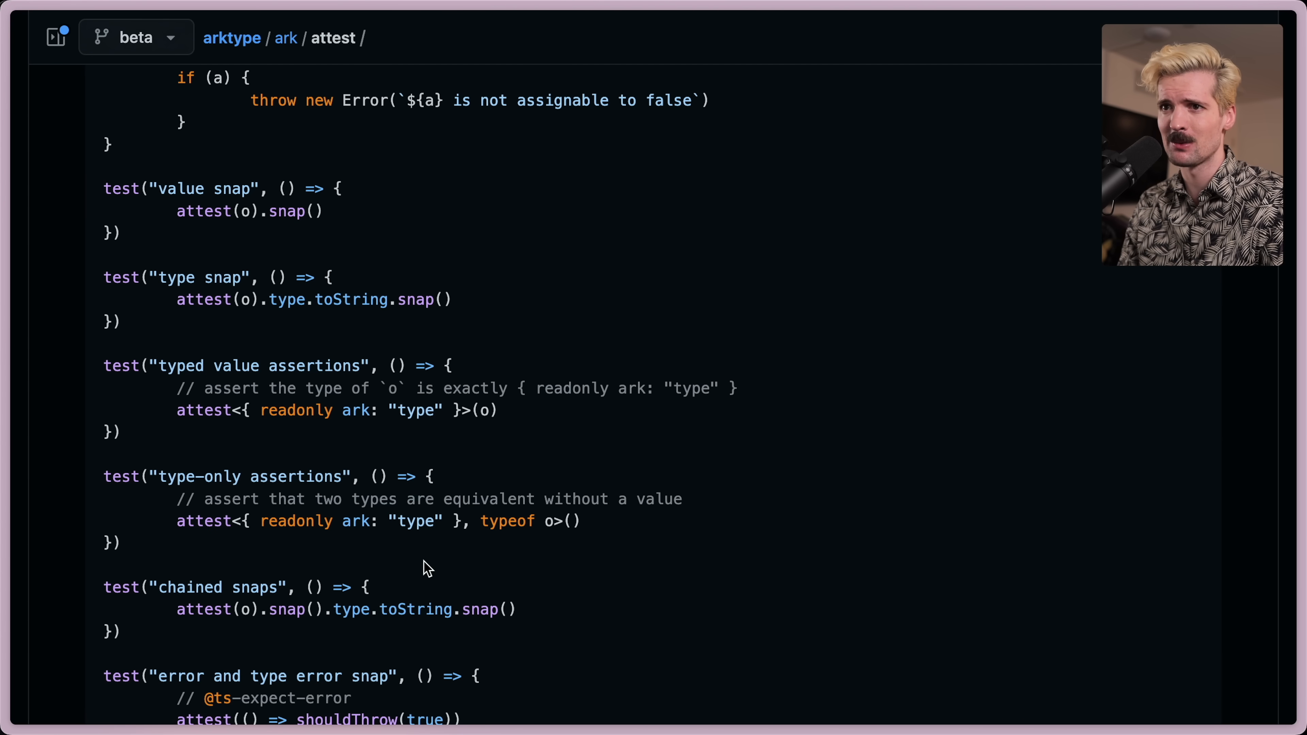
scroll(down, 3)
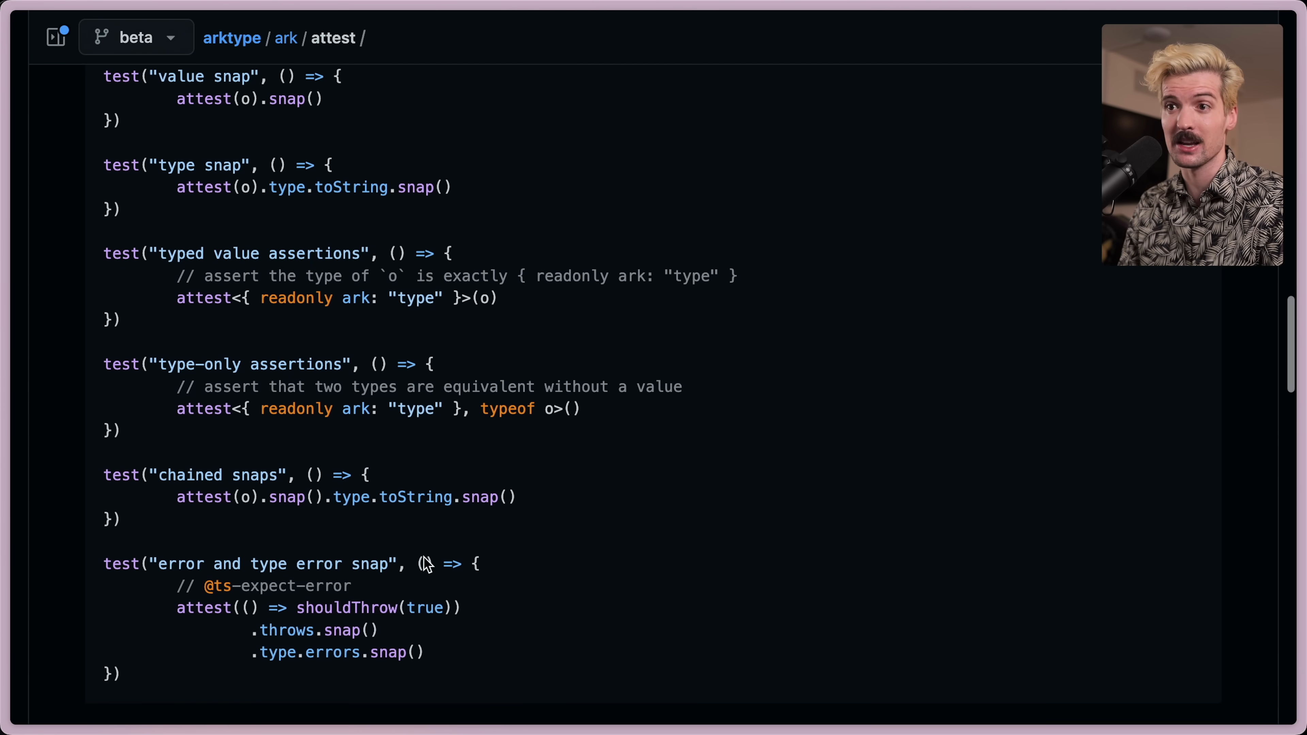
scroll(down, 3)
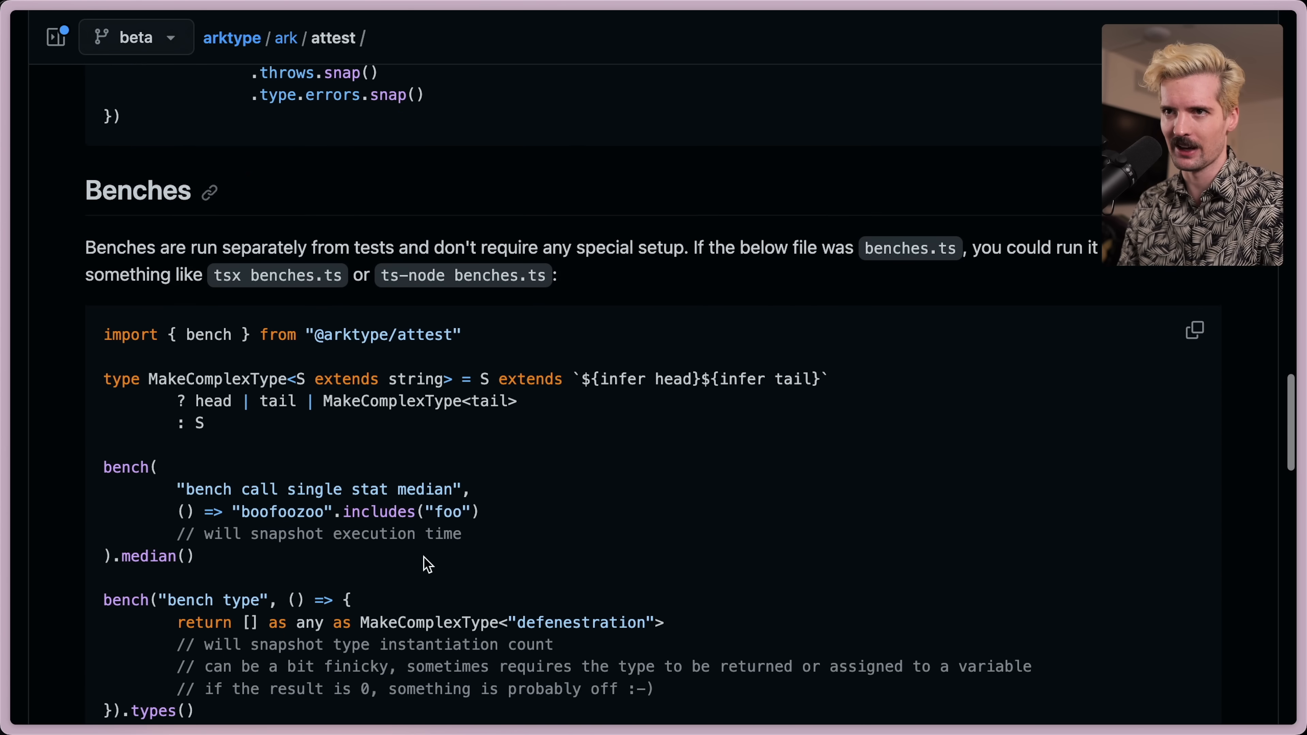
Highlight the phrase 'don't require any special setup' in the Benches intro while reading
scroll(down, 3)
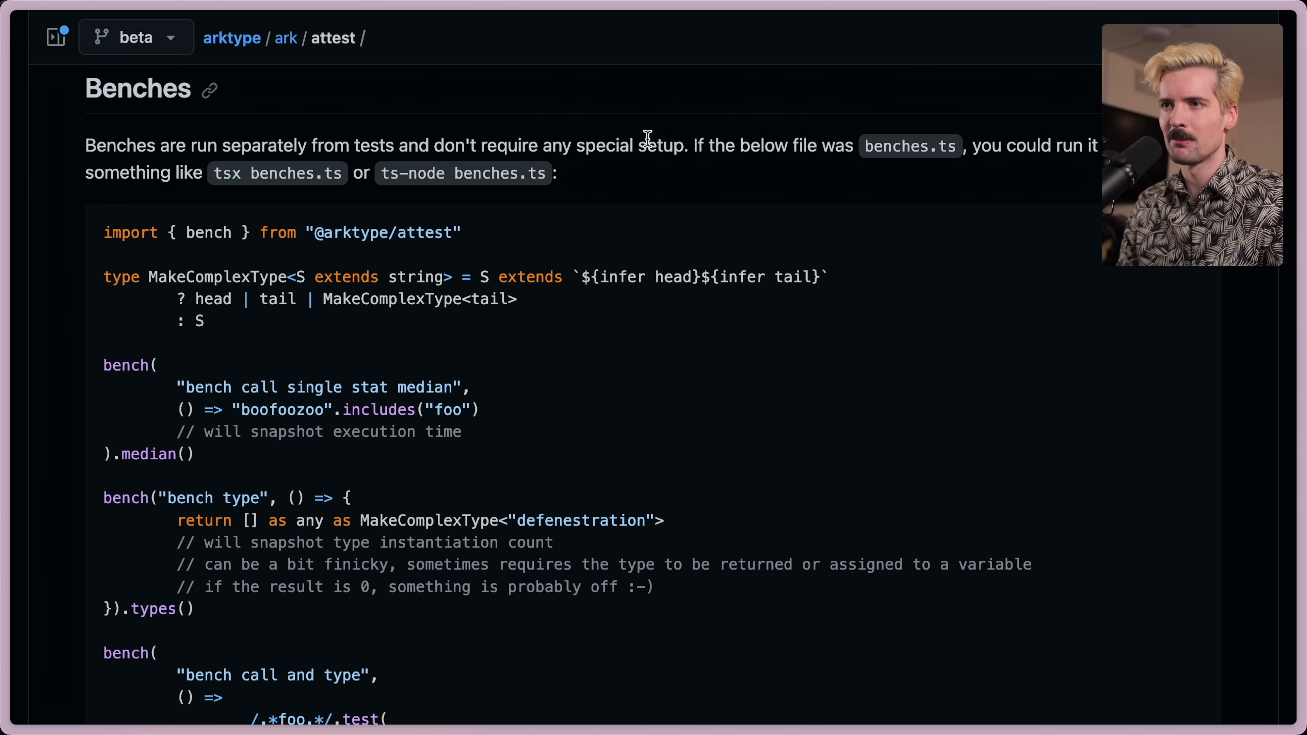
drag(433, 145, 688, 145)
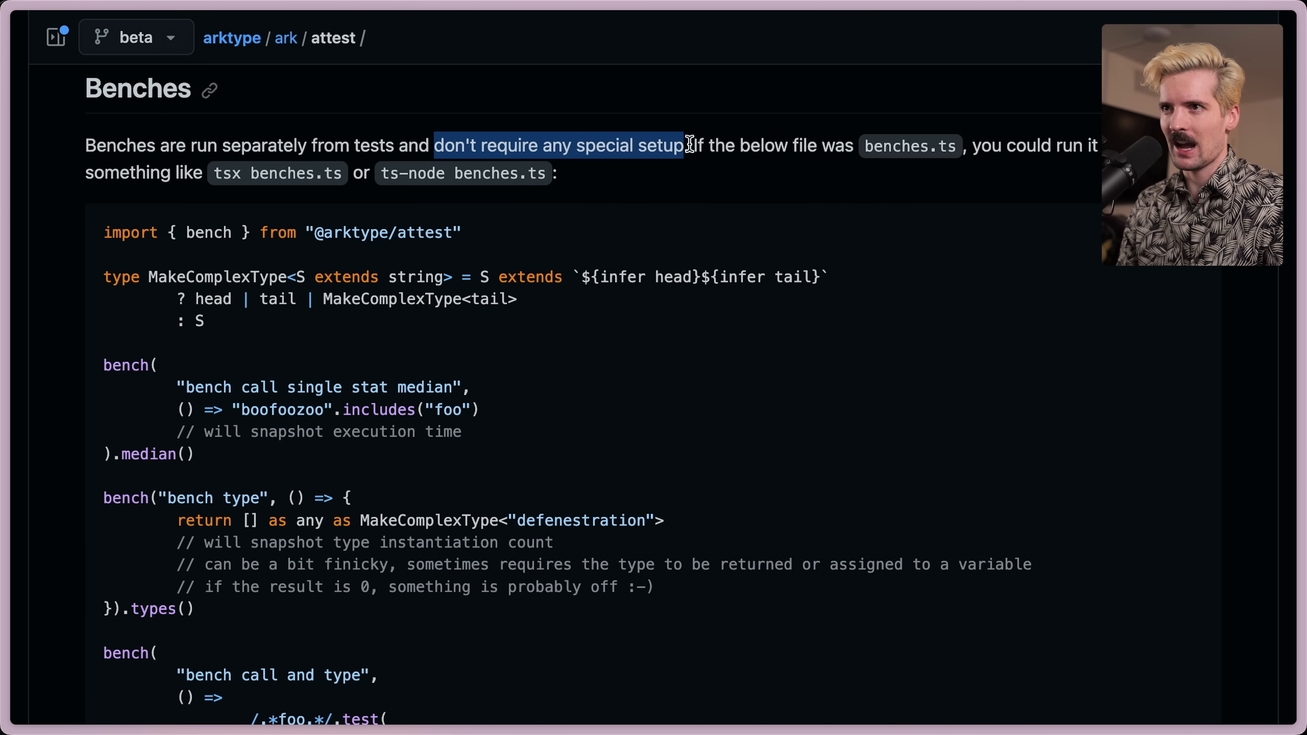
click(669, 182)
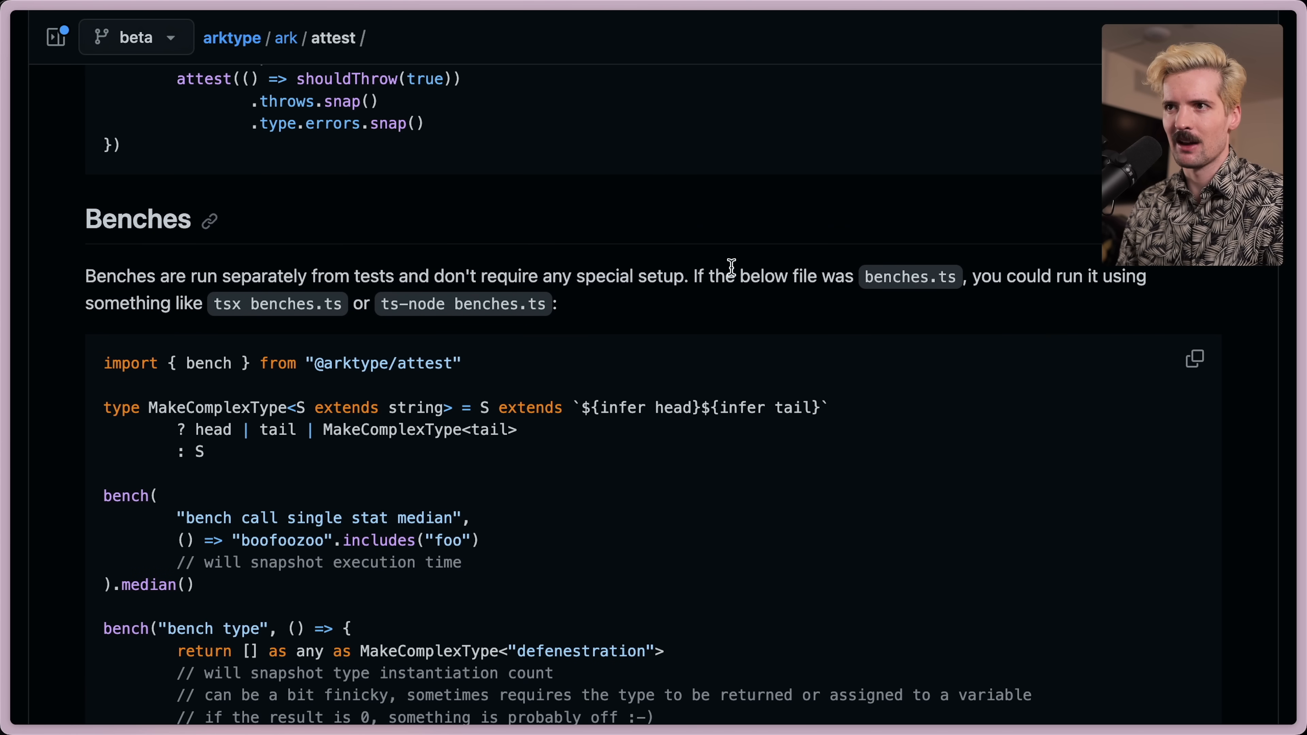
mouse_move(300, 265)
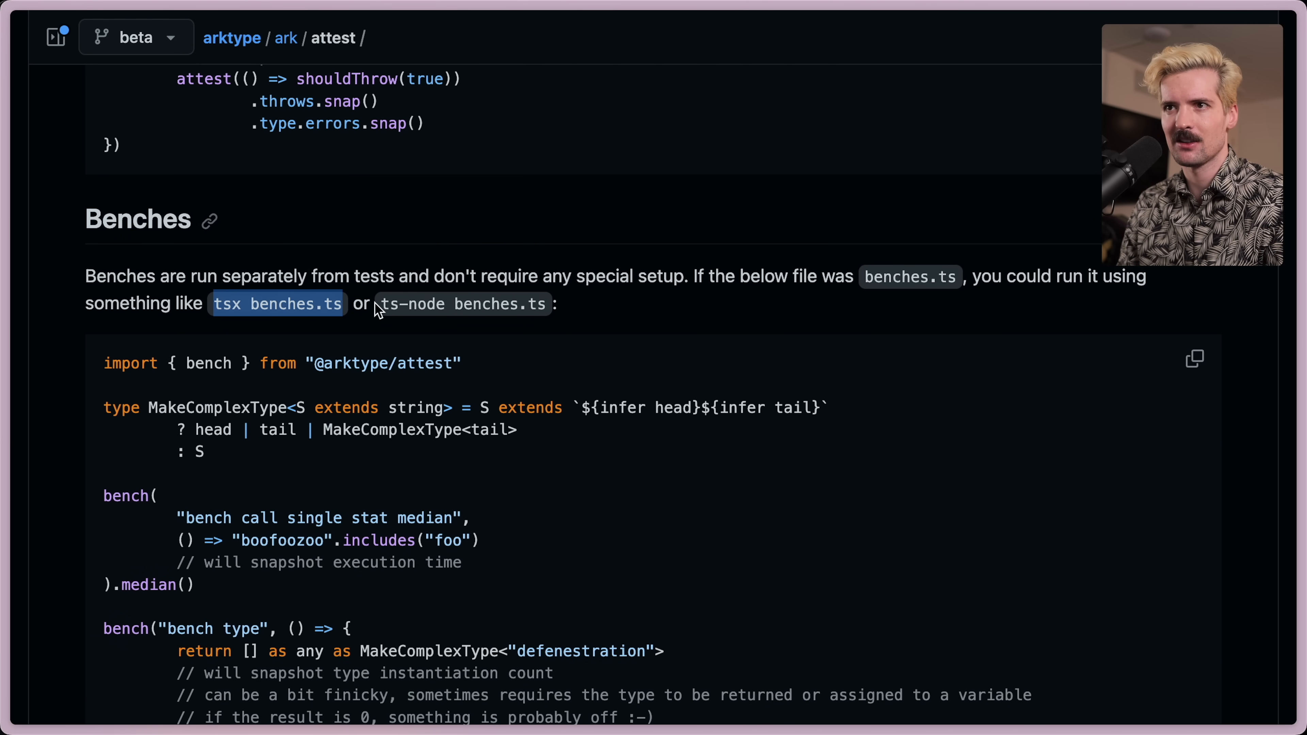
mouse_move(590, 351)
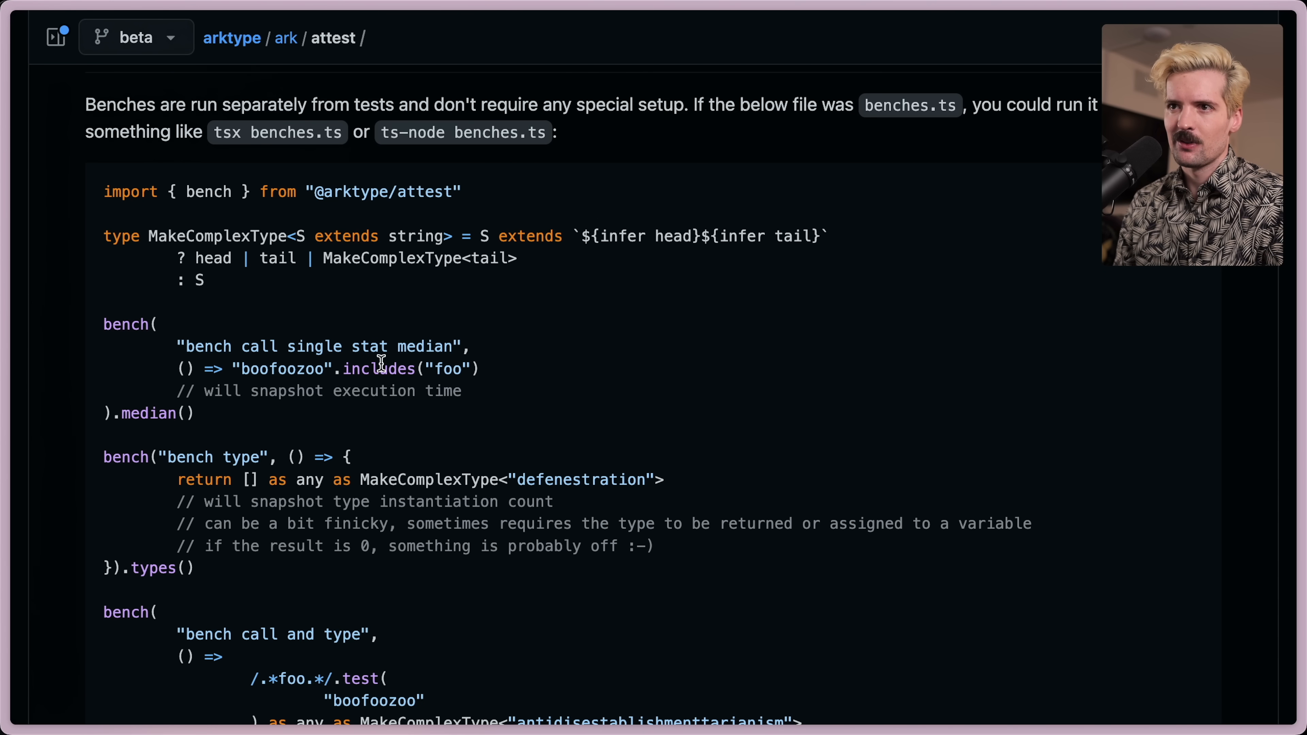
Read the bench type comments and continue down to the Integration heading
scroll(down, 3)
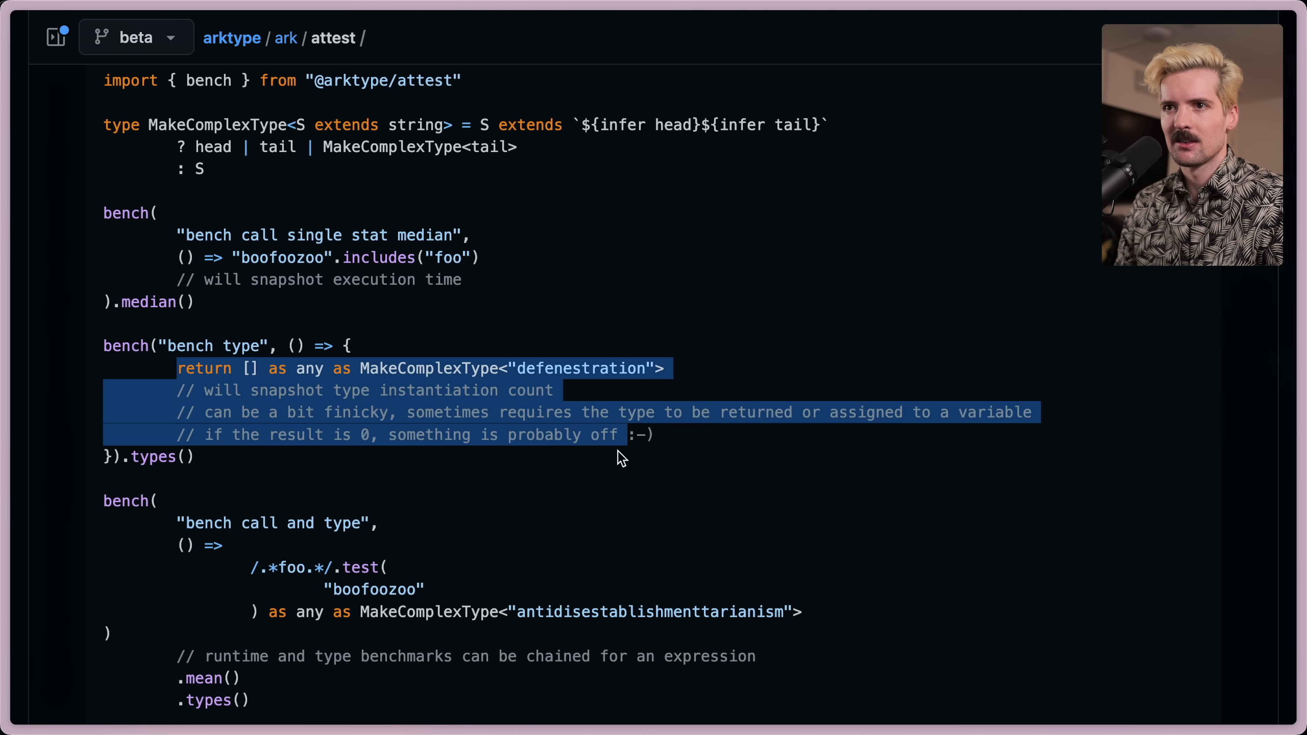
click(241, 434)
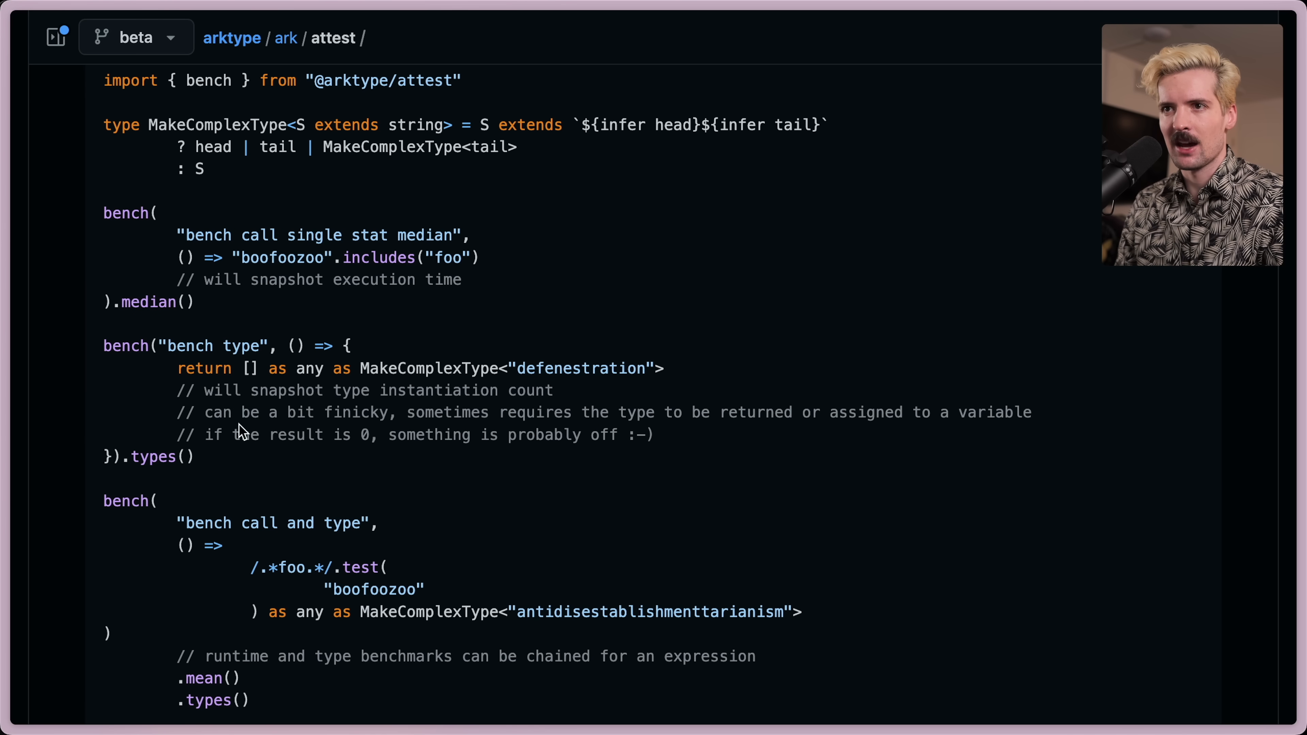
scroll(down, 3)
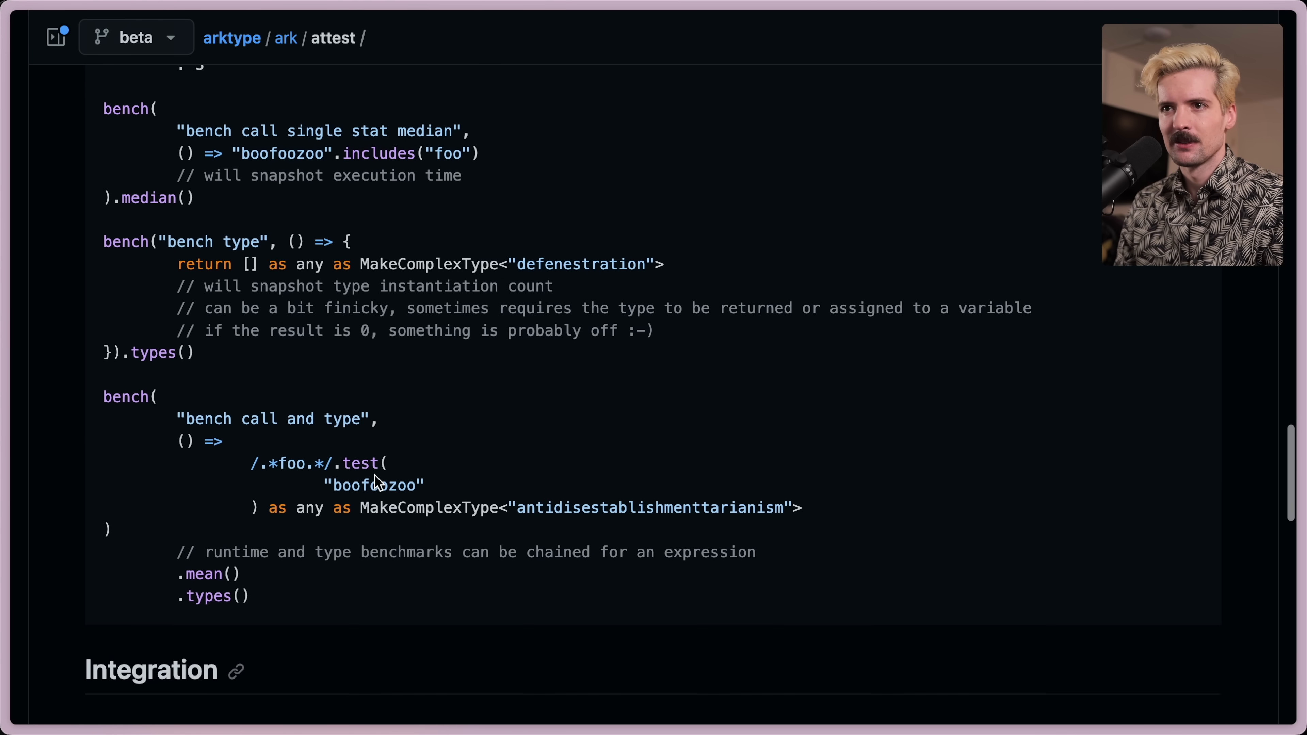
scroll(down, 3)
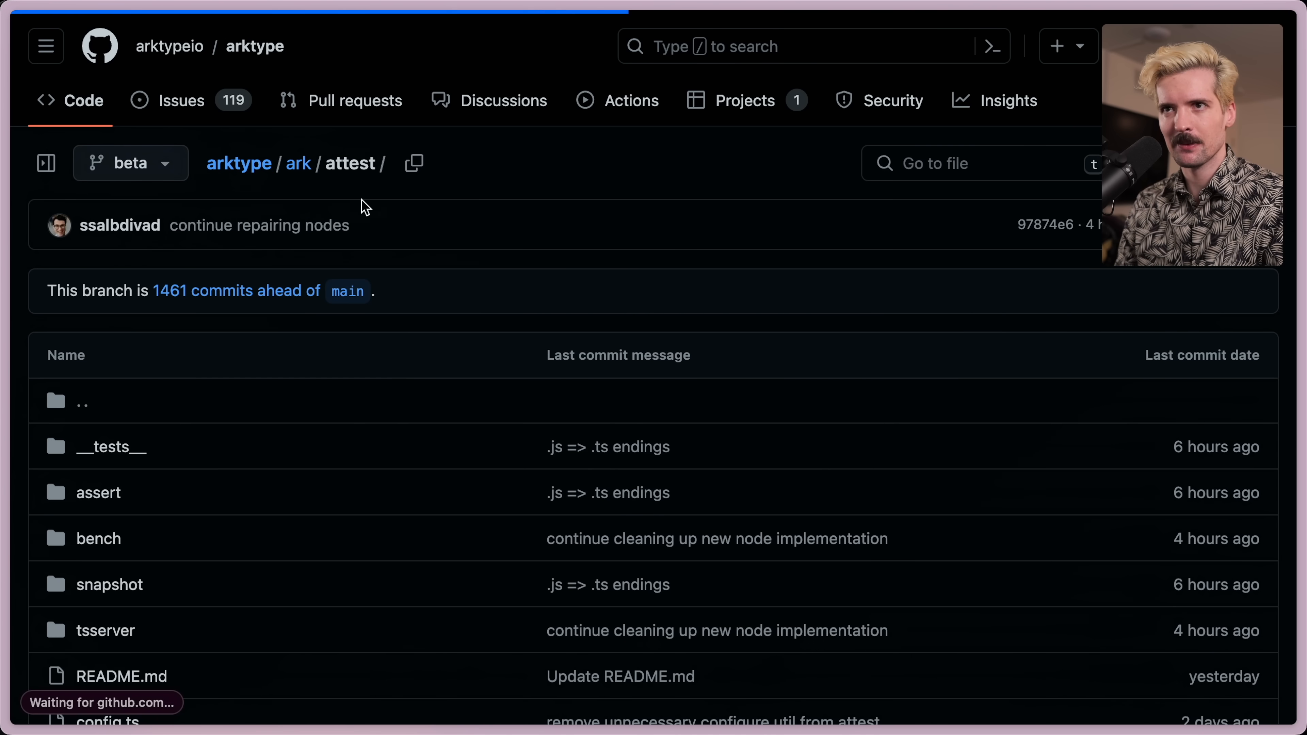
Read the ArkType README's 'What is it?' description and first validator example
scroll(down, 3)
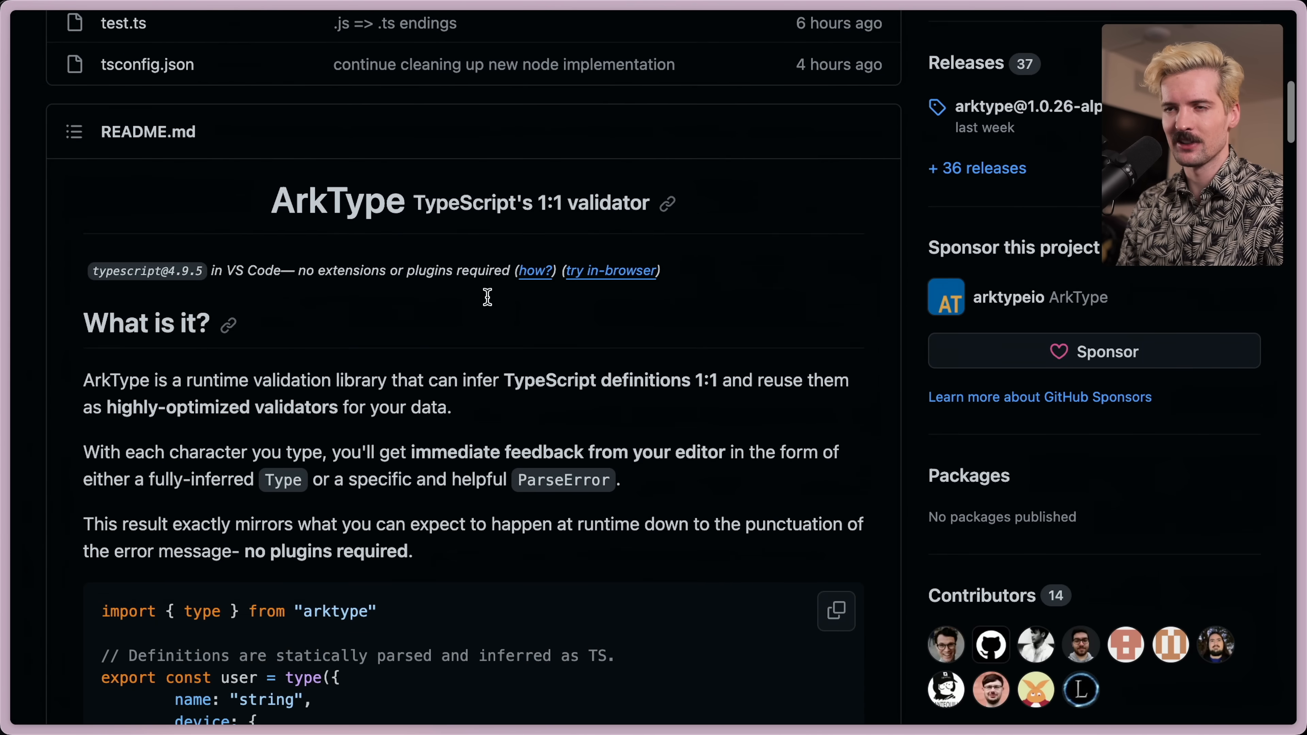
scroll(down, 3)
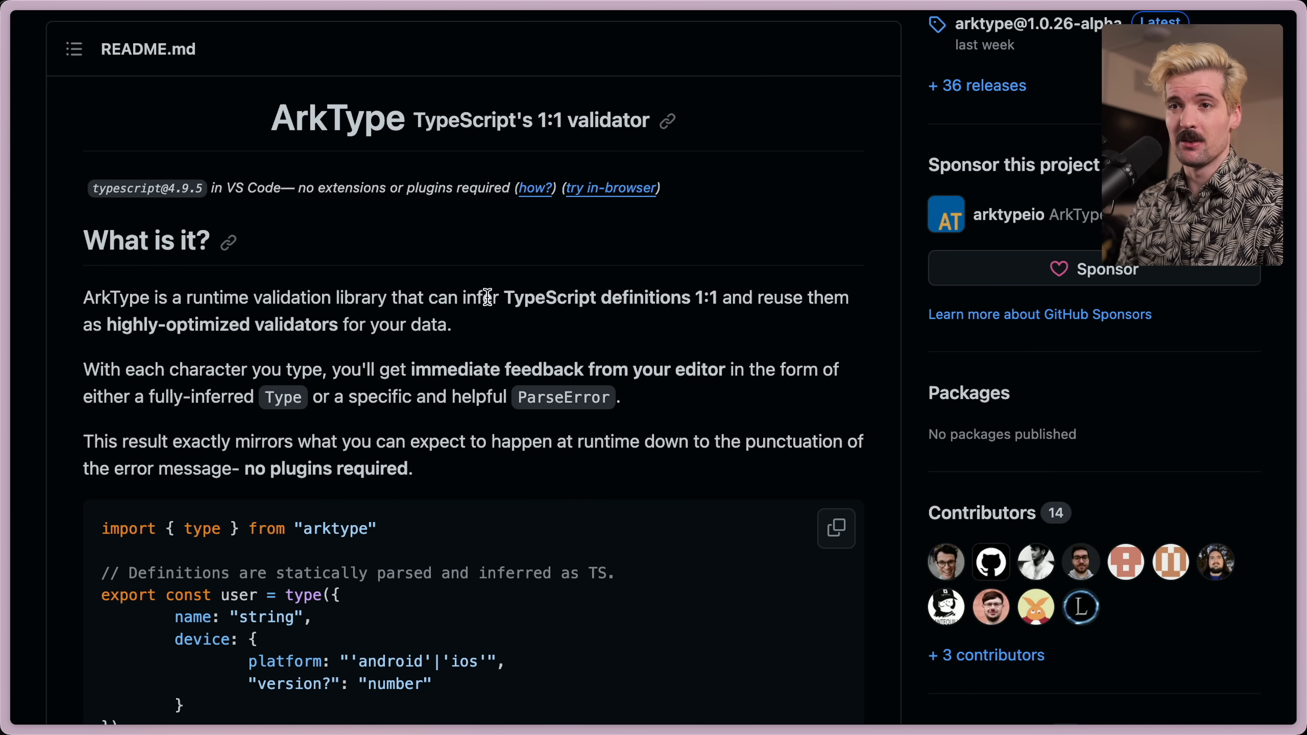
mouse_move(525, 341)
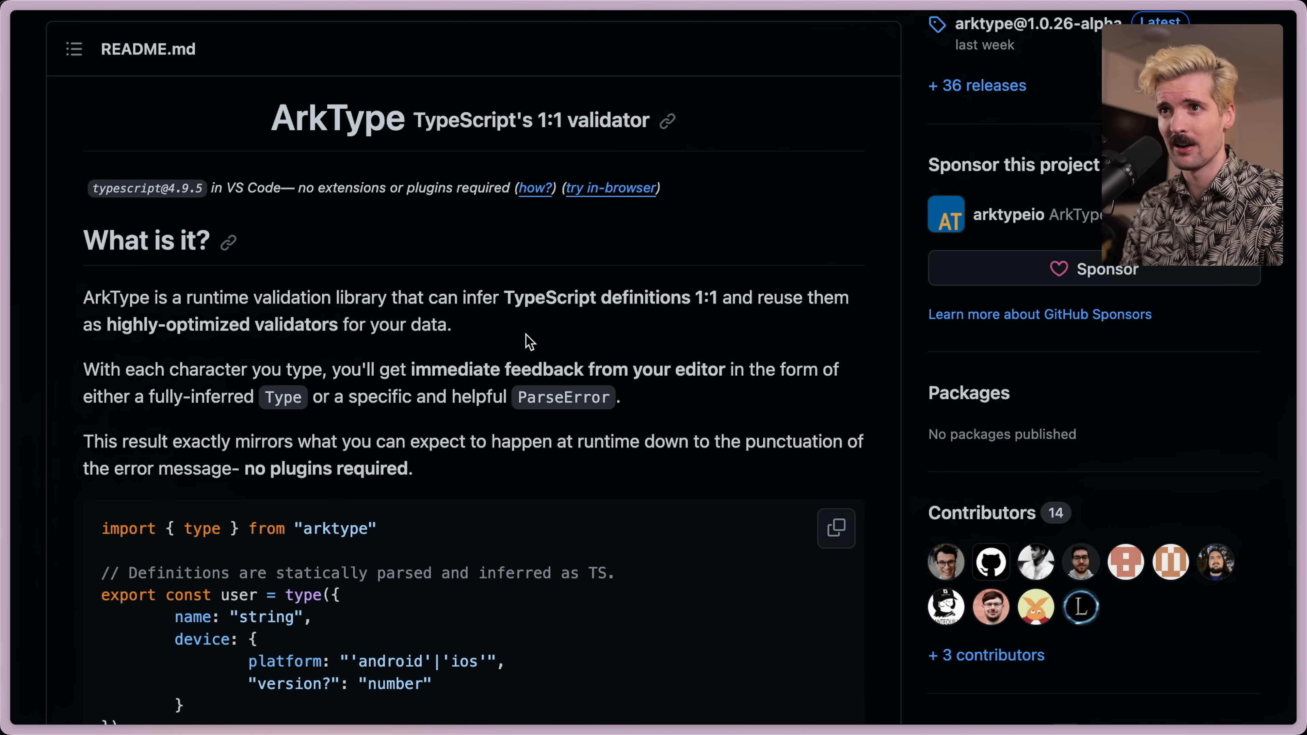
drag(271, 119, 471, 325)
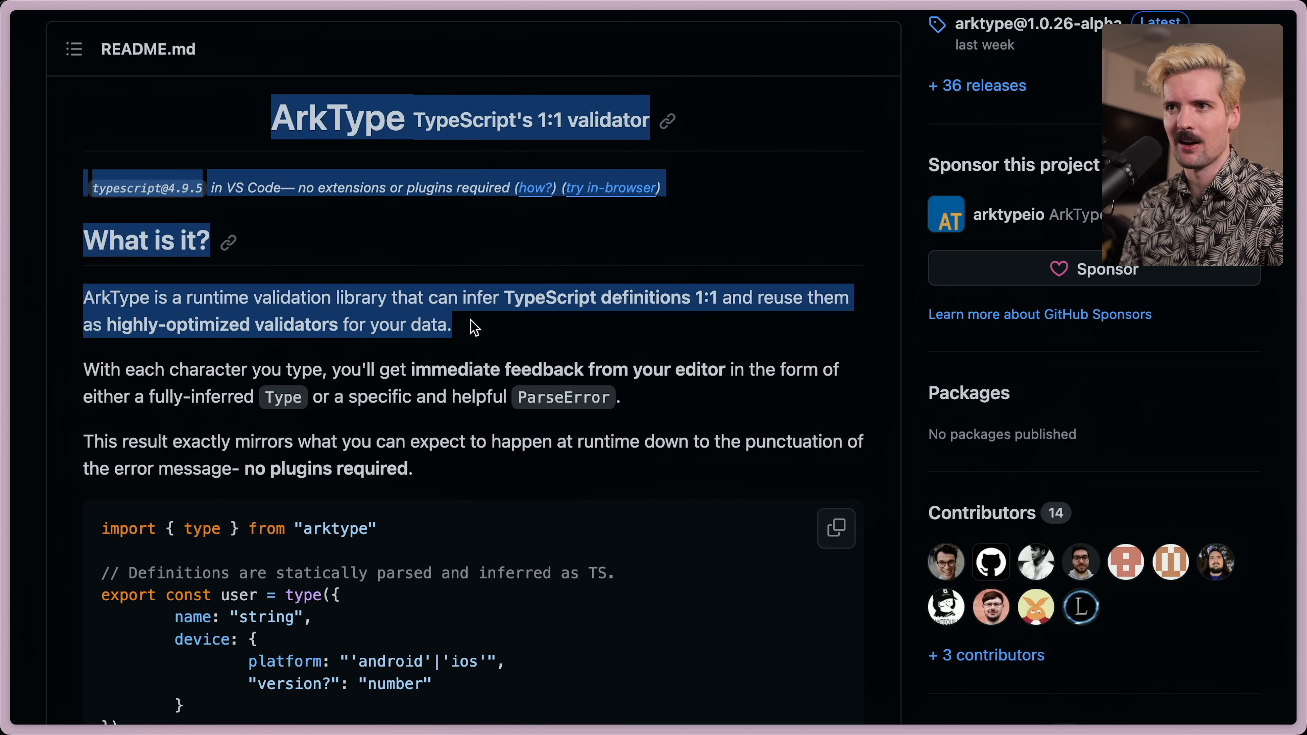
scroll(down, 3)
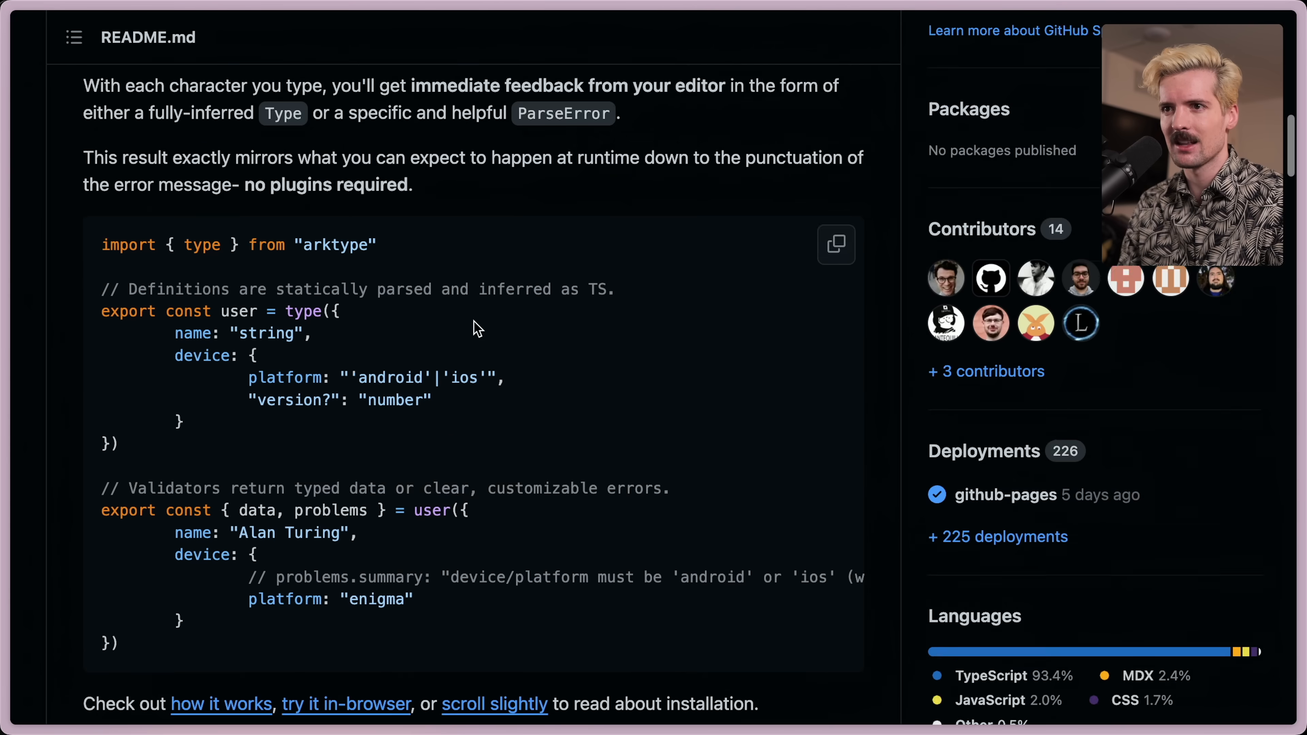
scroll(down, 3)
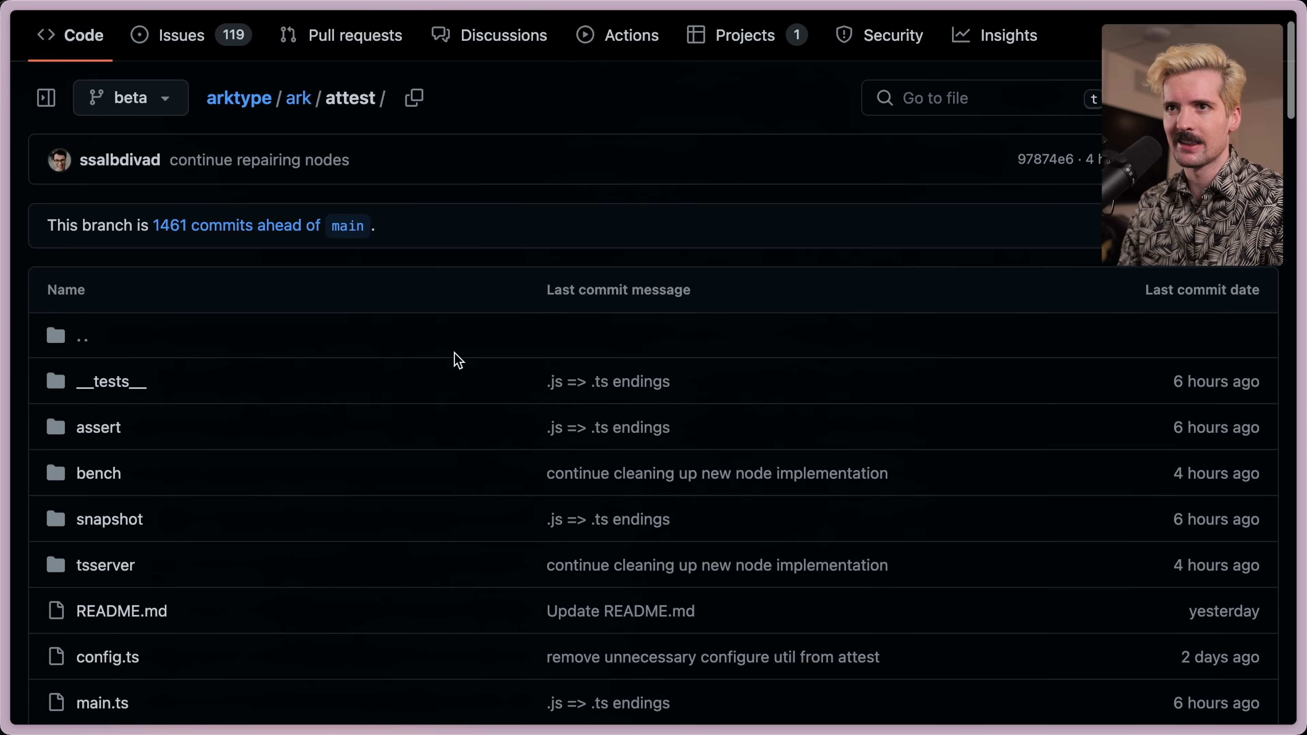
Skim the attest README from Installation through Assertions to Benches, then return to the X announcement
scroll(down, 3)
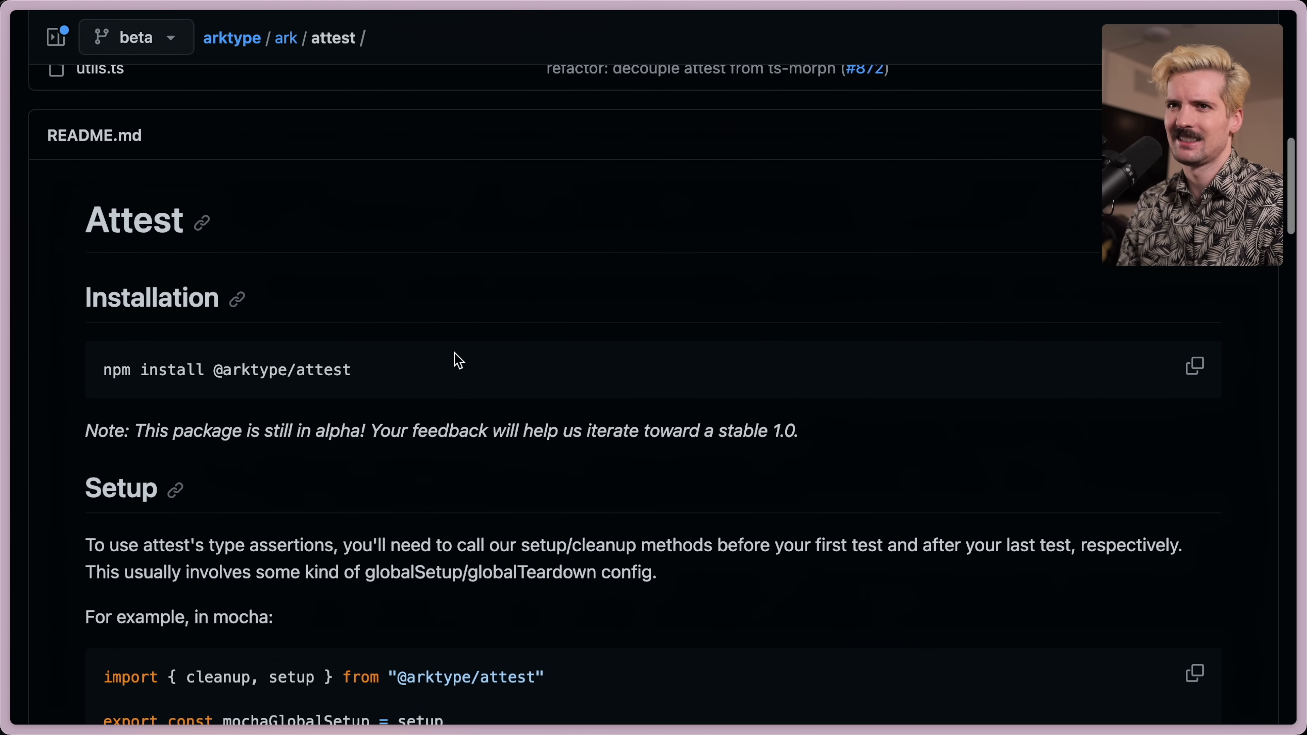
scroll(down, 3)
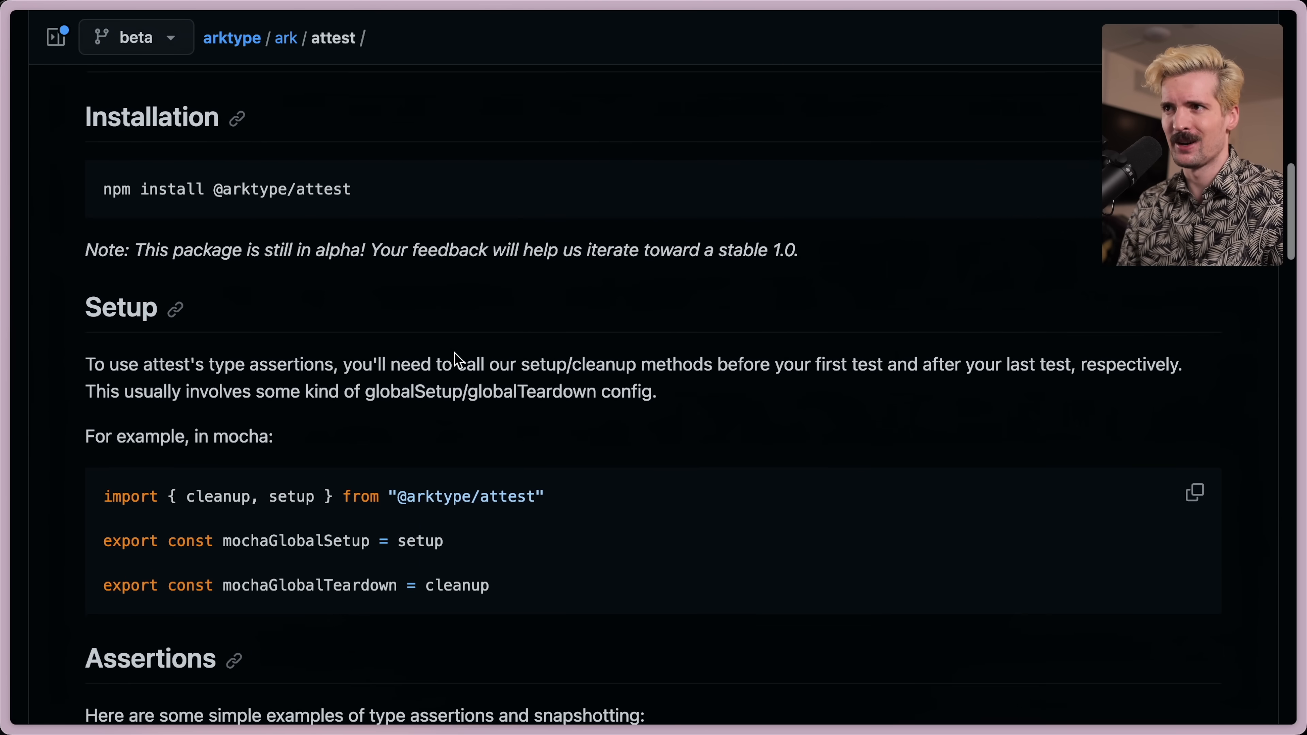
scroll(down, 3)
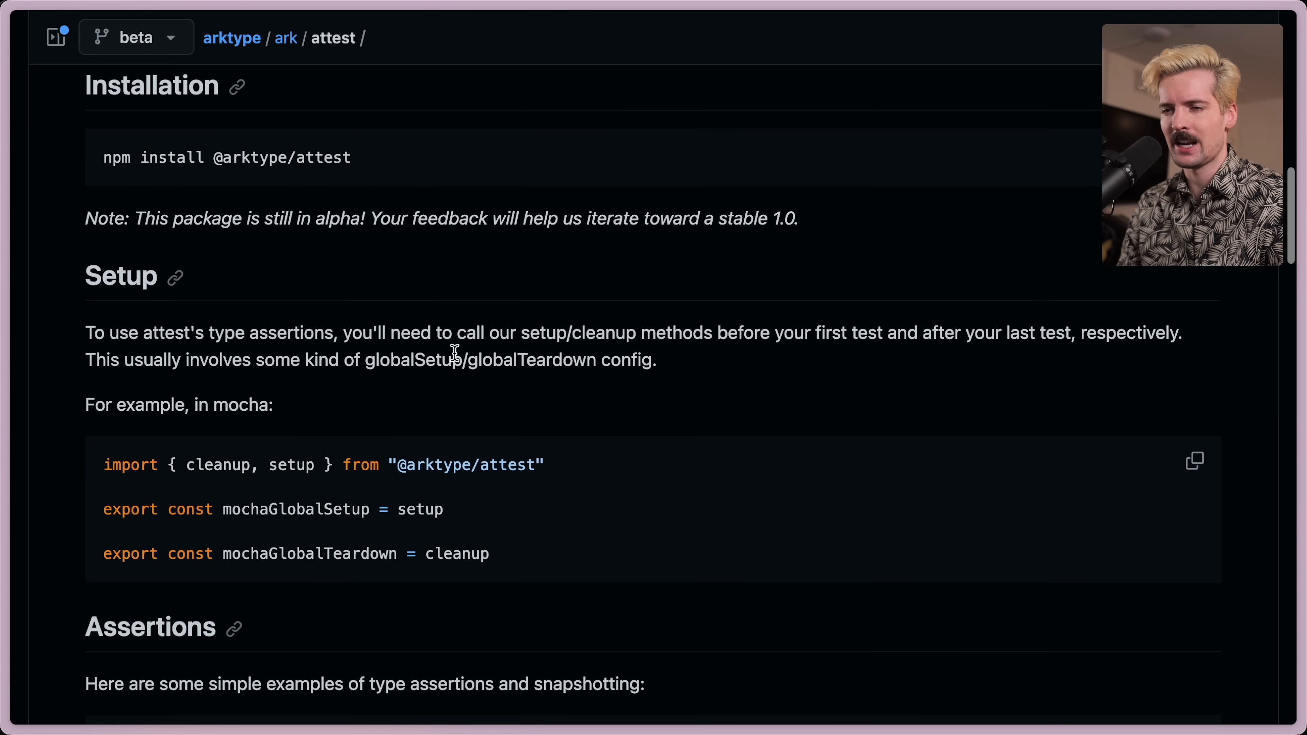
scroll(down, 3)
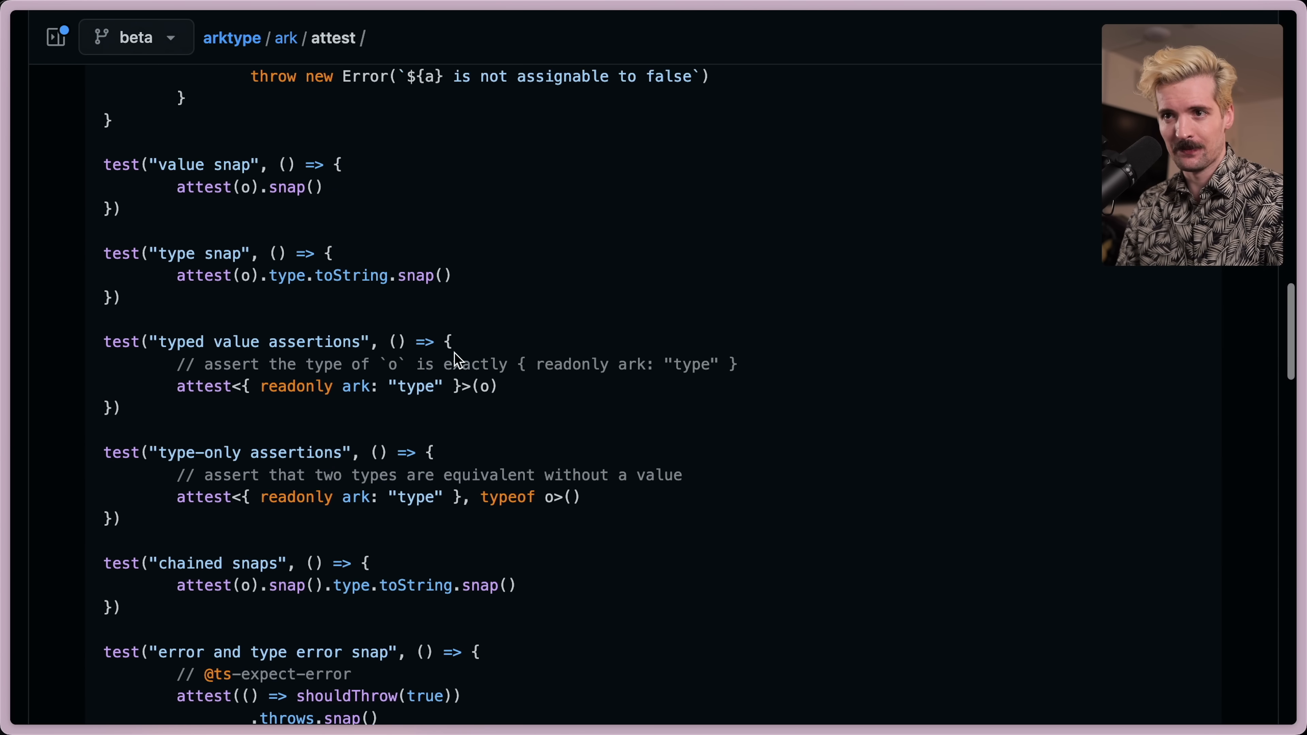
scroll(down, 3)
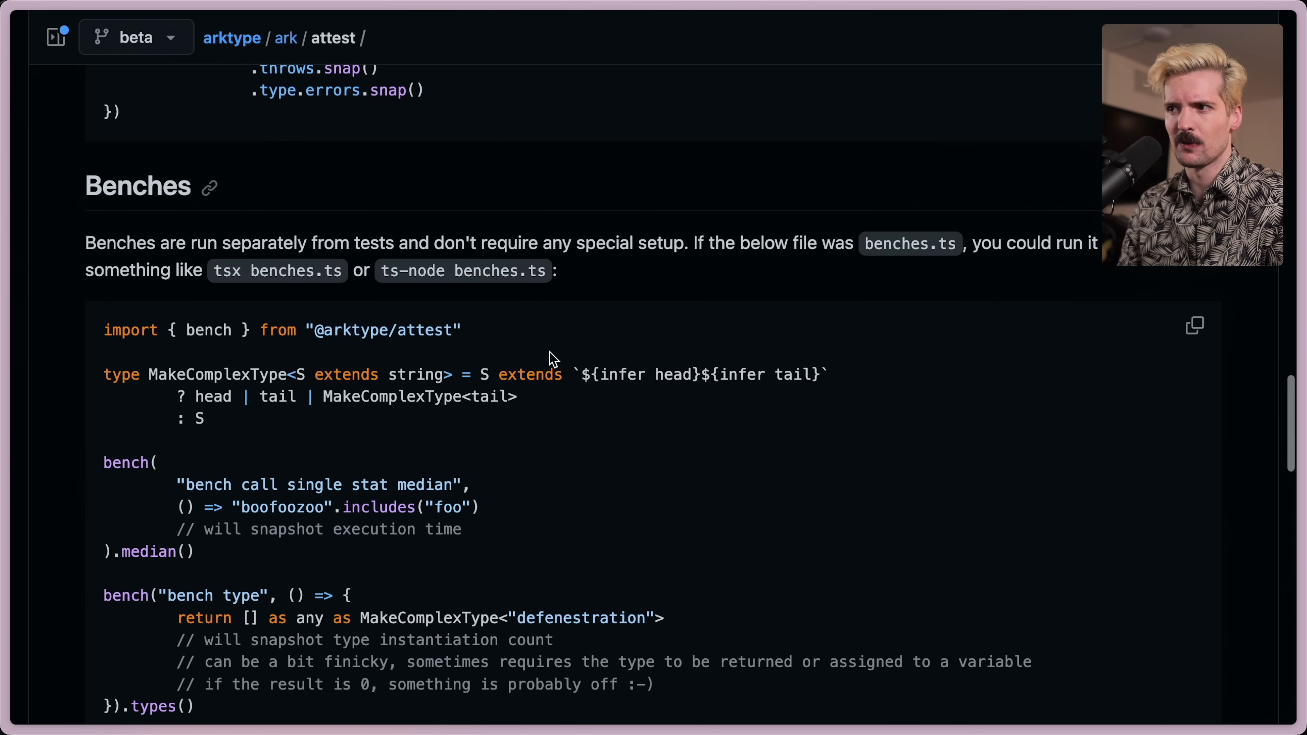
click(112, 325)
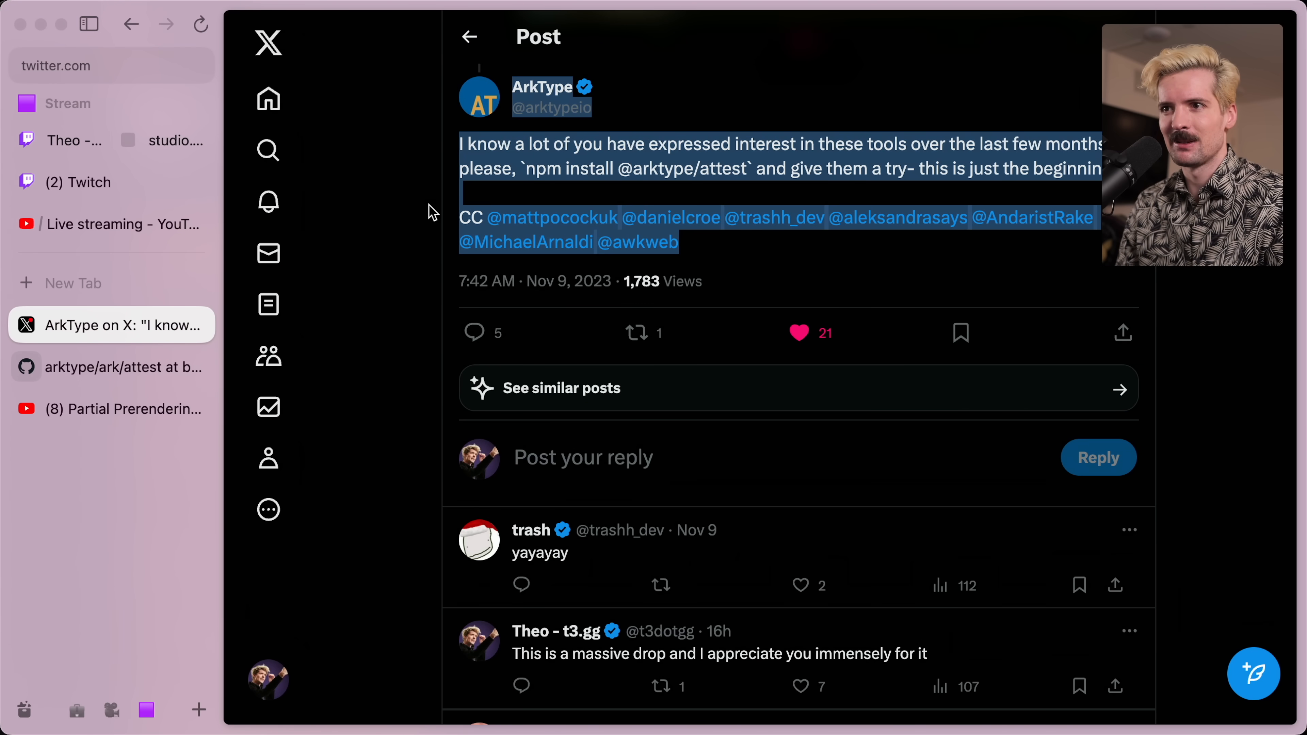
Start the attest demo video in ArkType's announcement post
scroll(down, 3)
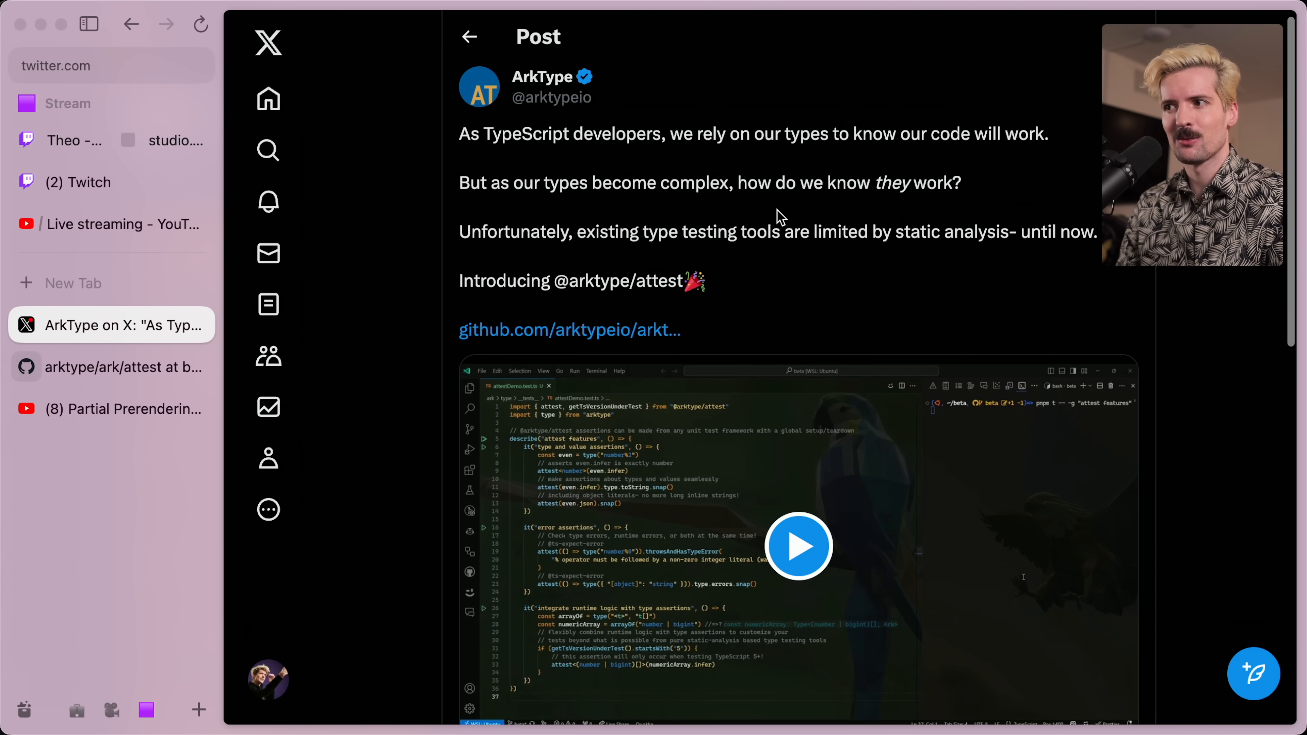
click(800, 546)
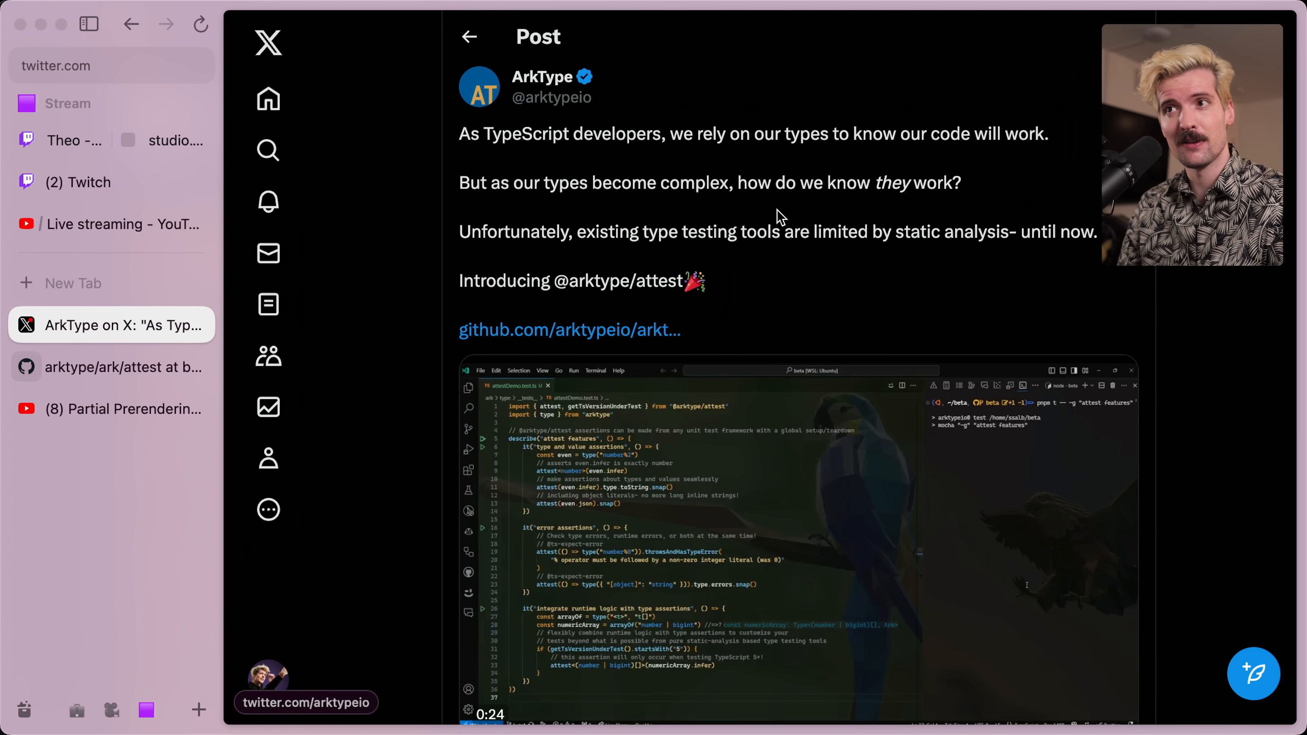
scroll(down, 3)
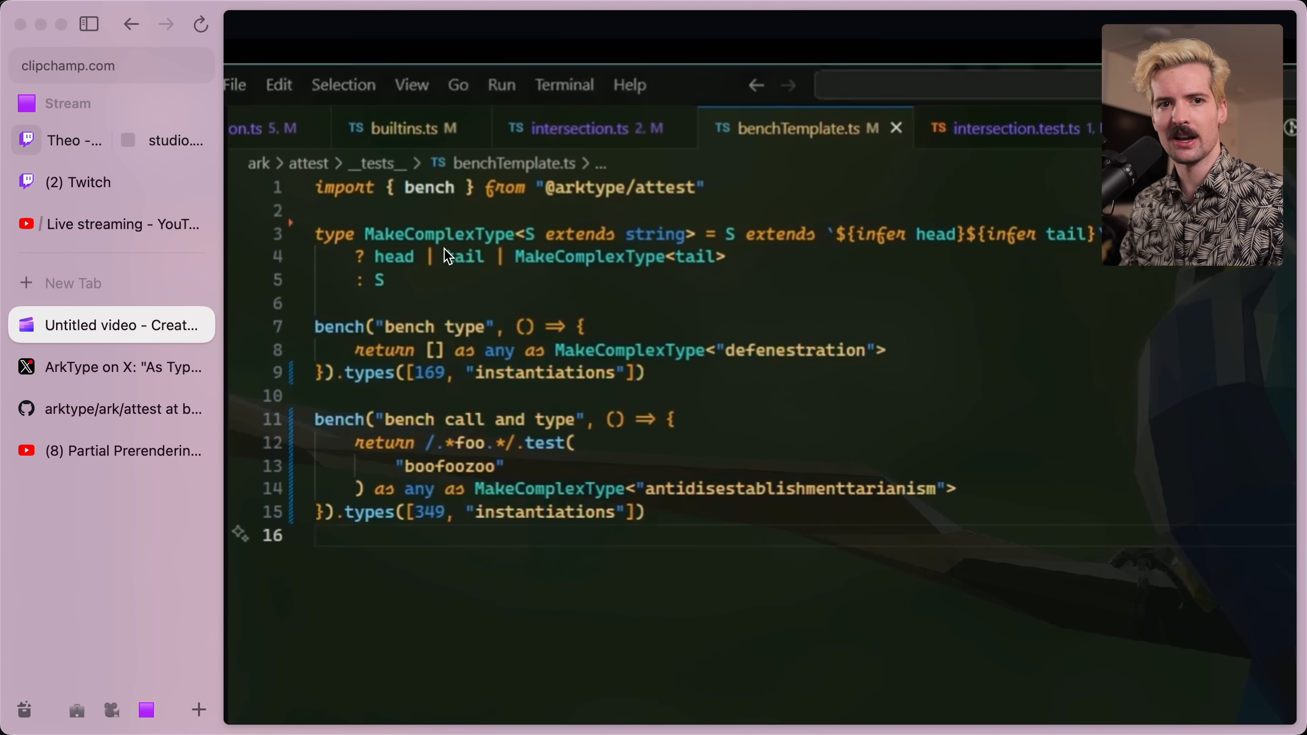
mouse_move(873, 268)
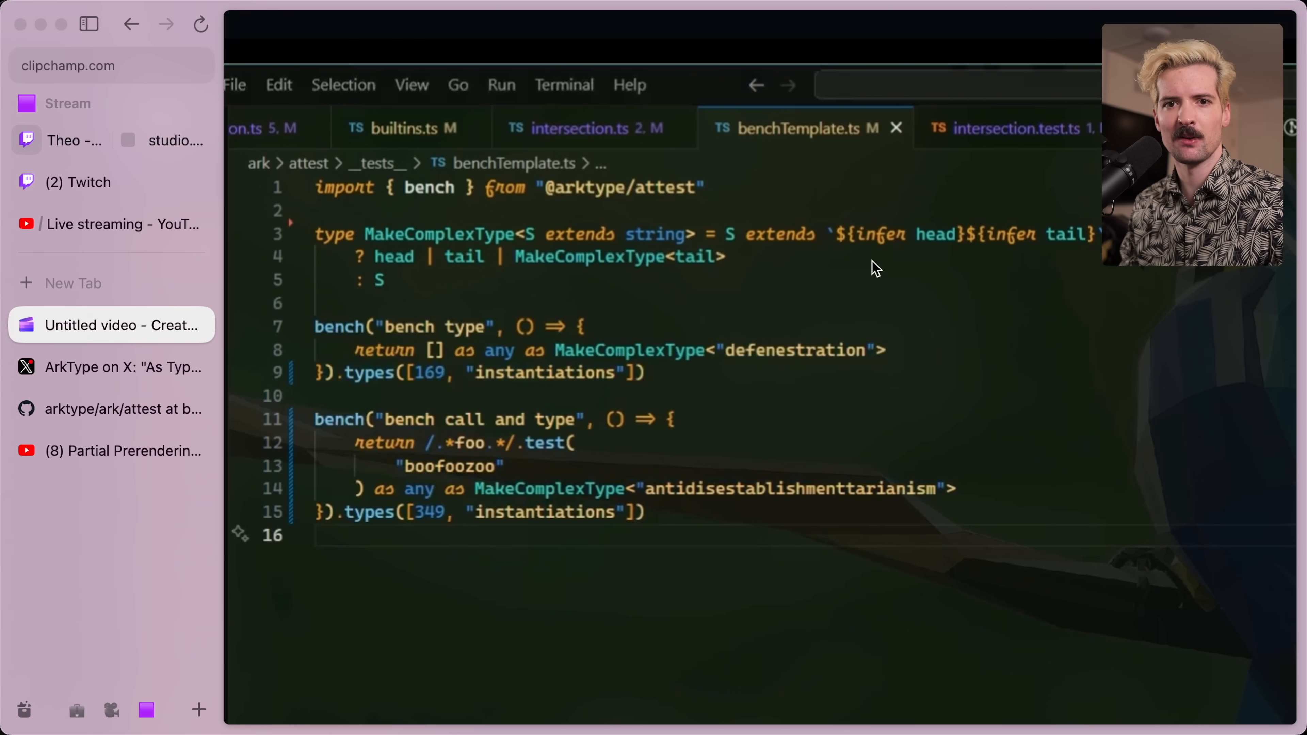
mouse_move(795, 350)
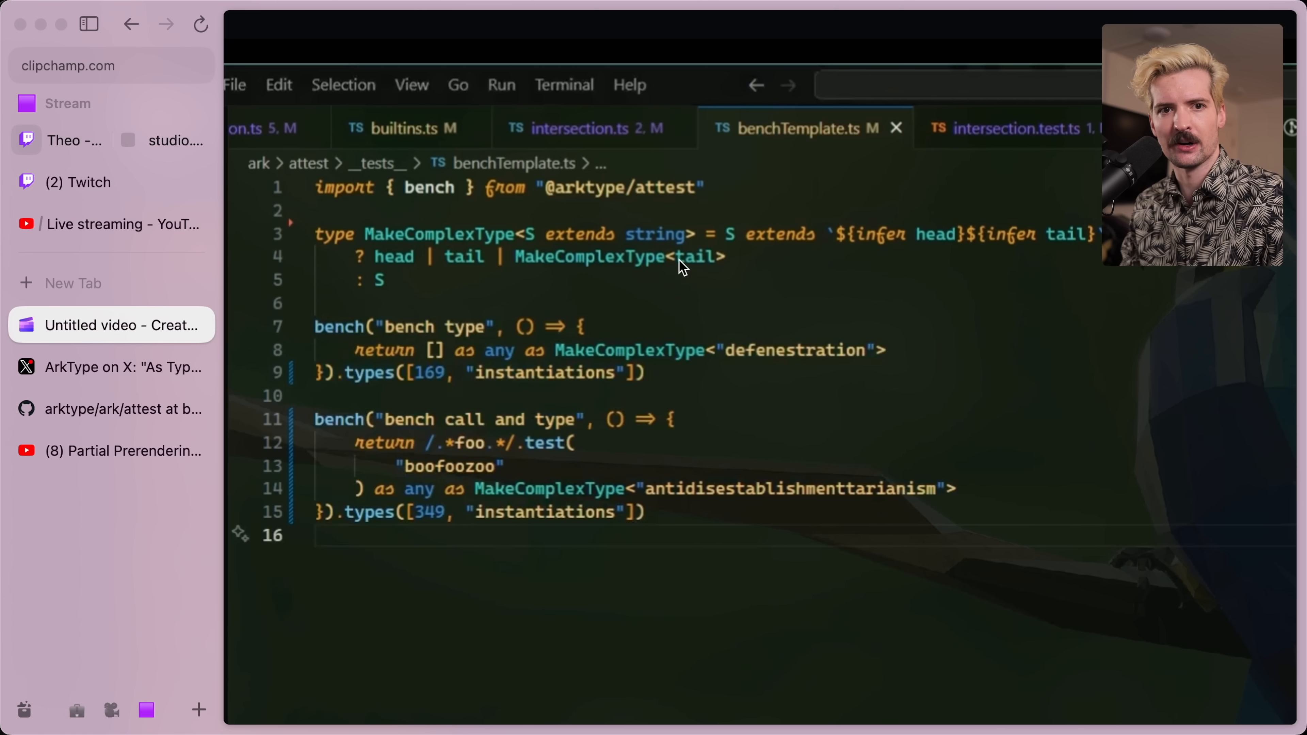
mouse_move(480, 311)
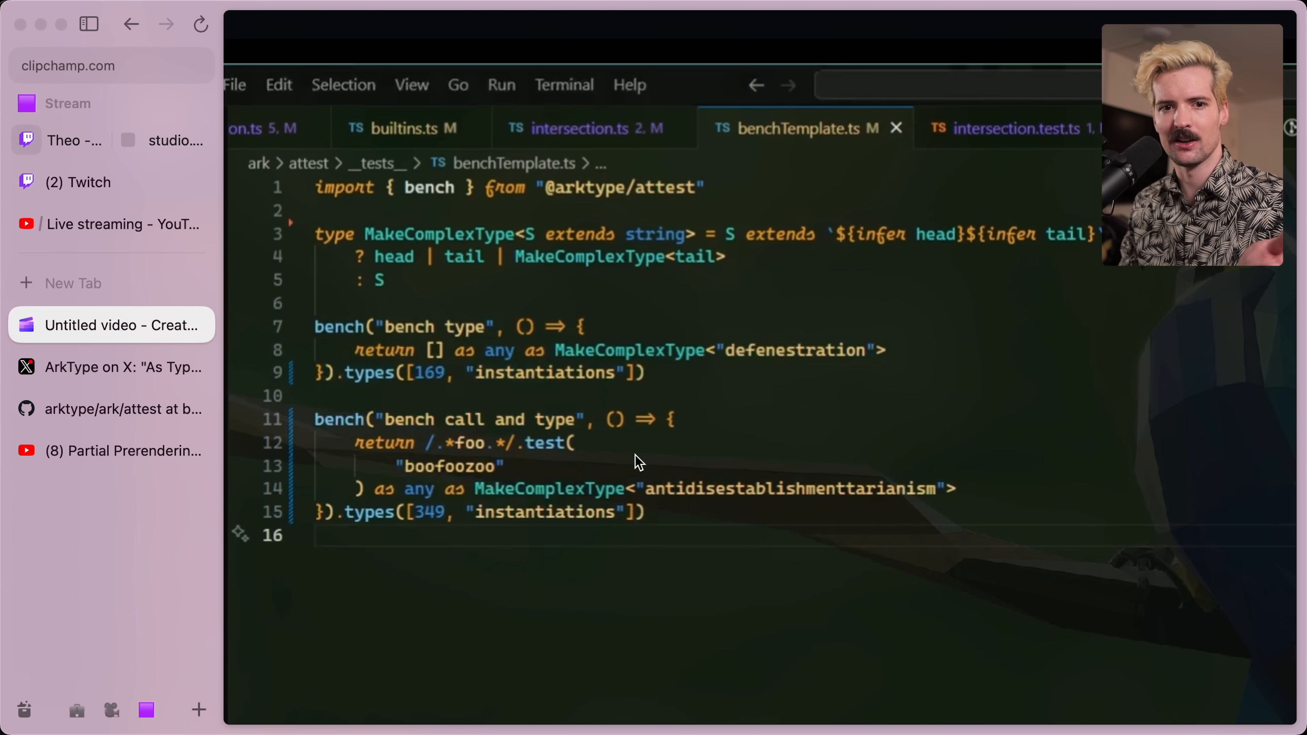
mouse_move(592, 552)
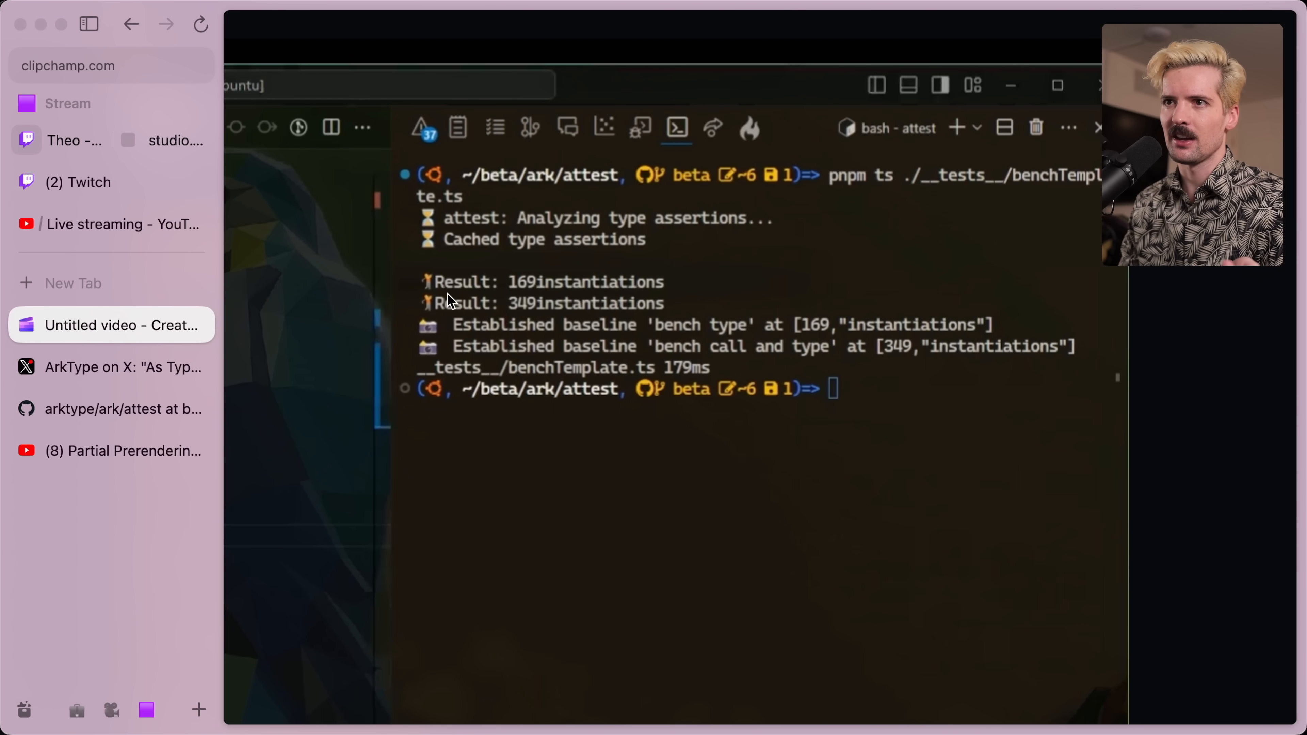
mouse_move(614, 294)
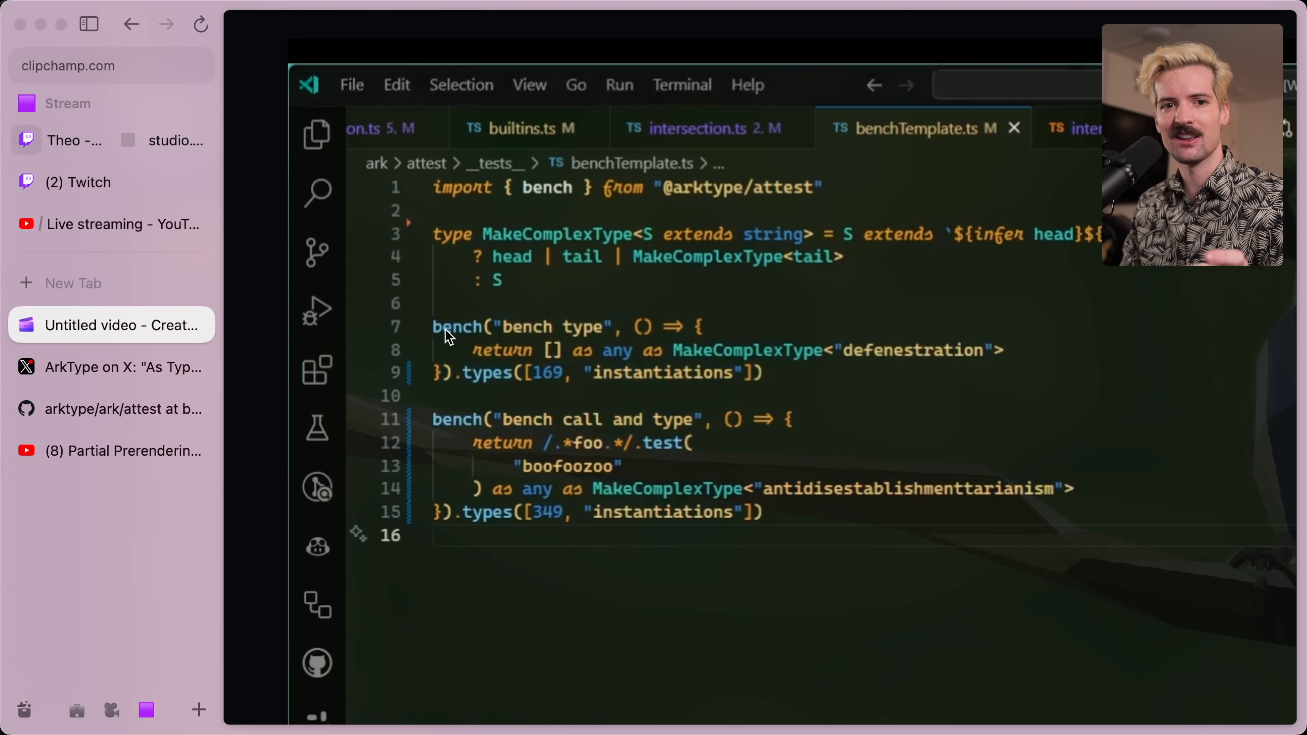
mouse_move(466, 388)
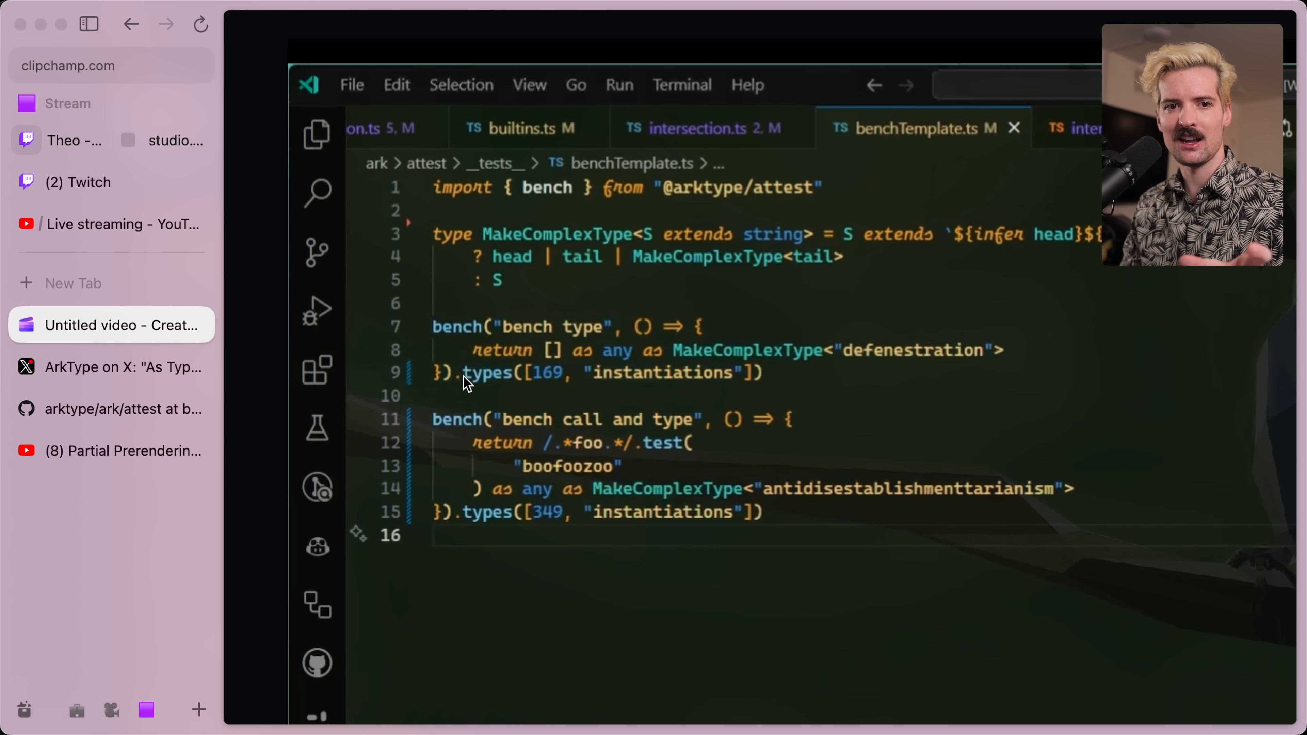
mouse_move(553, 394)
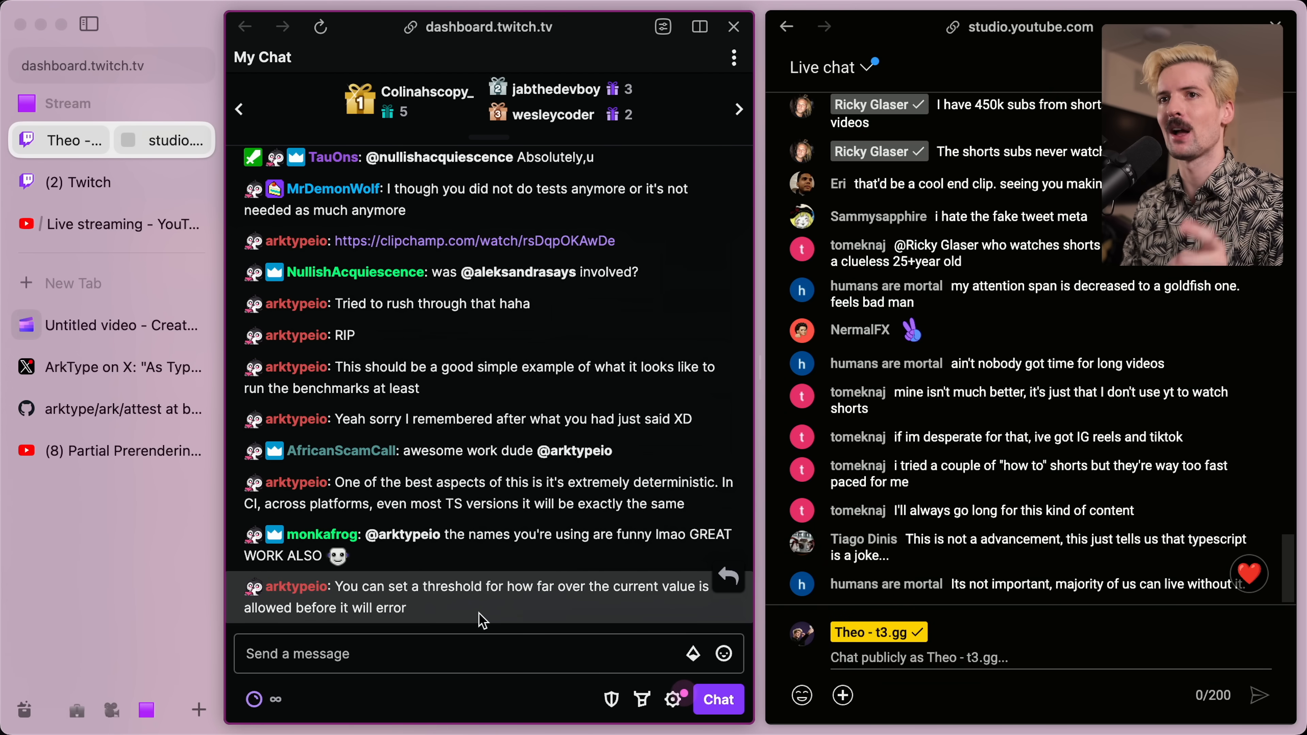
click(112, 325)
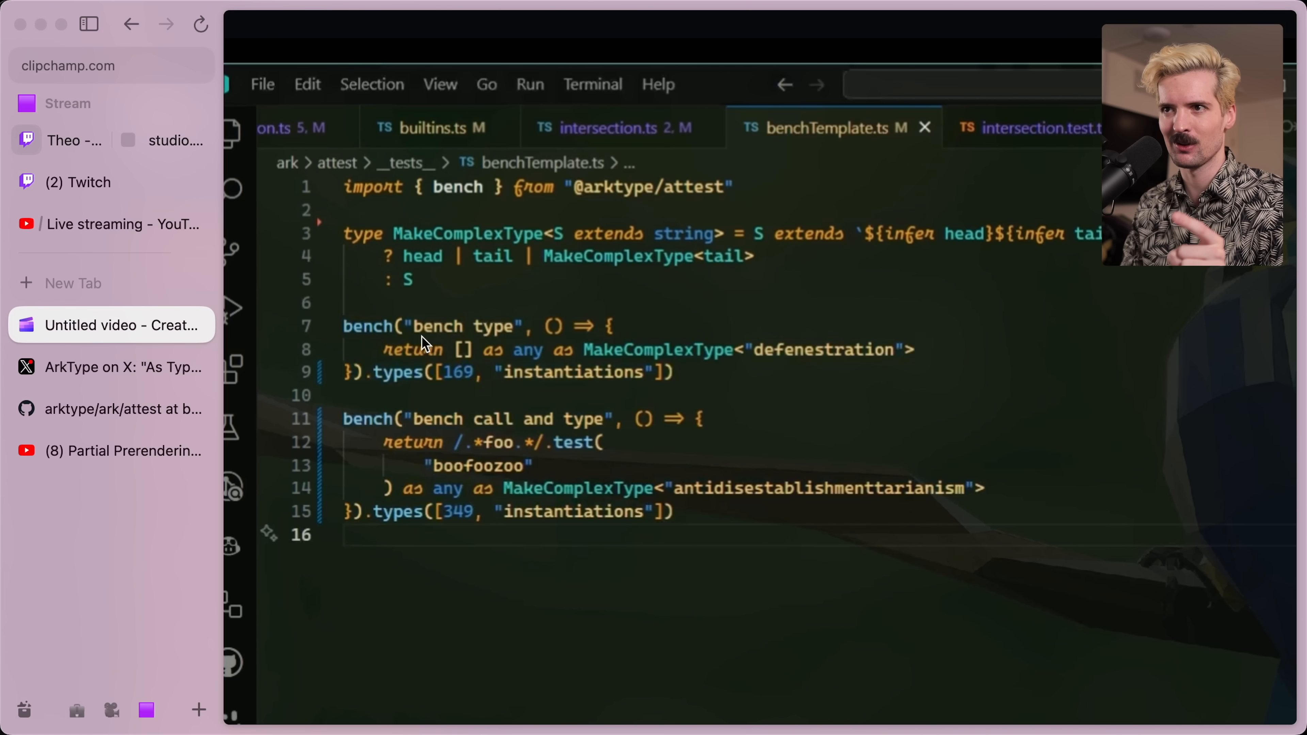
mouse_move(480, 388)
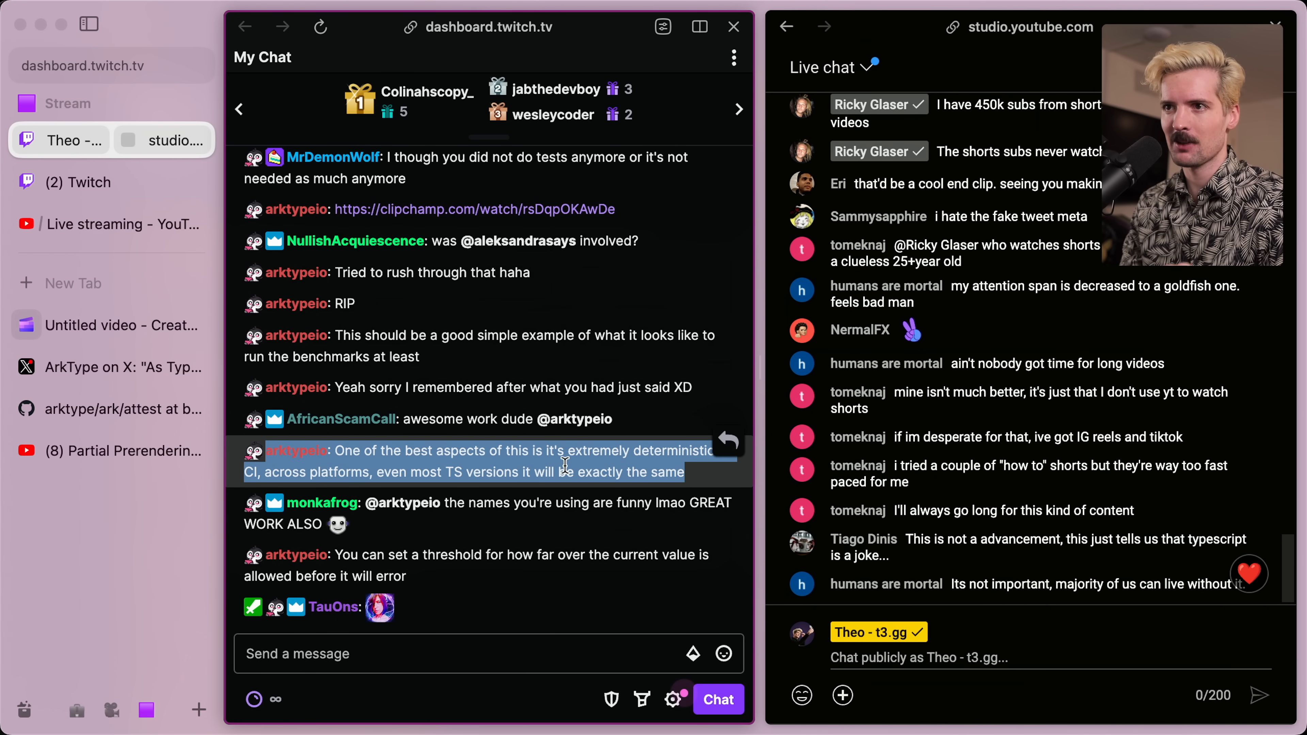
mouse_move(690, 417)
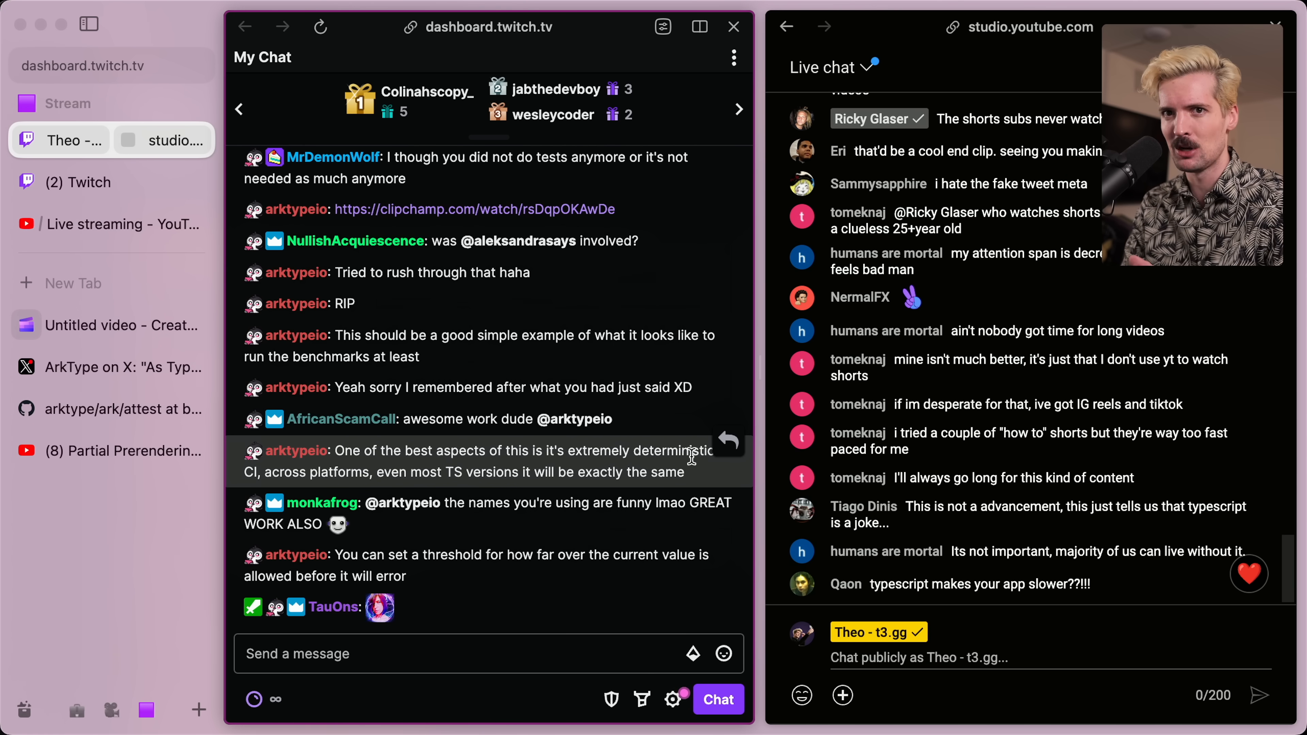
scroll(down, 3)
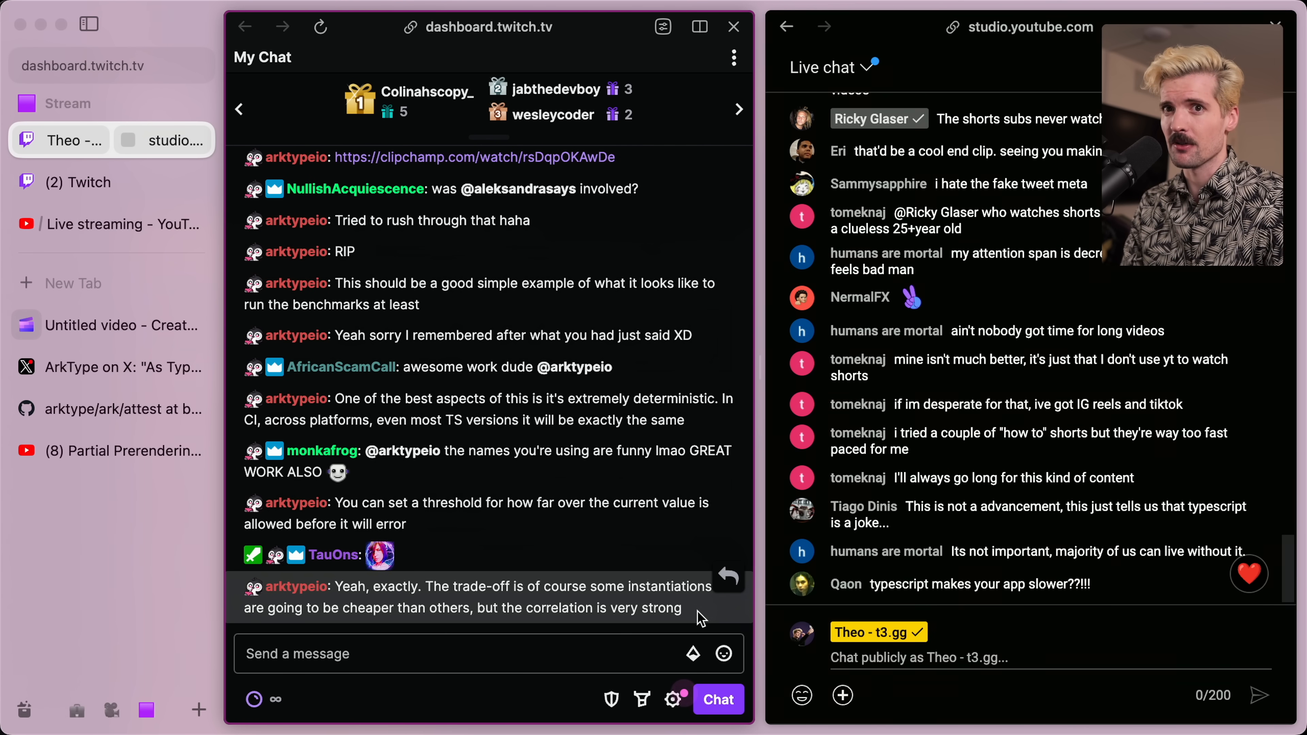
mouse_move(65, 370)
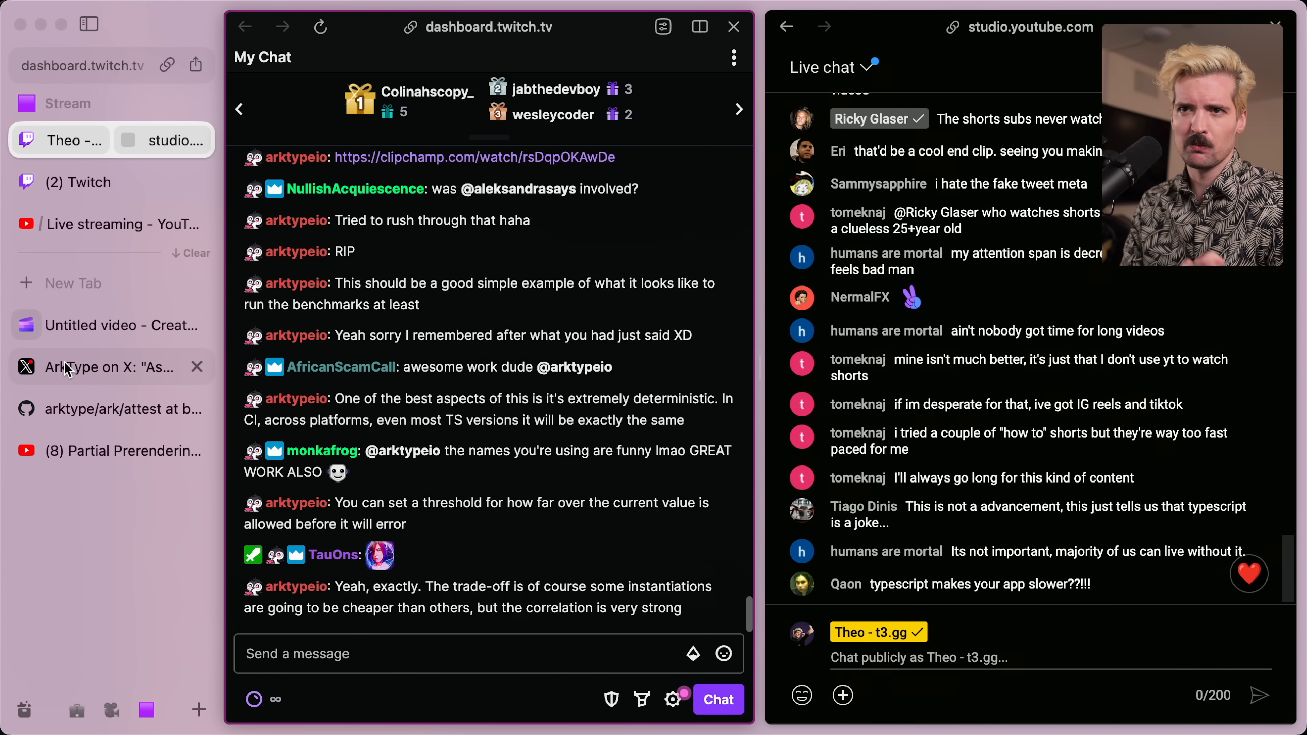